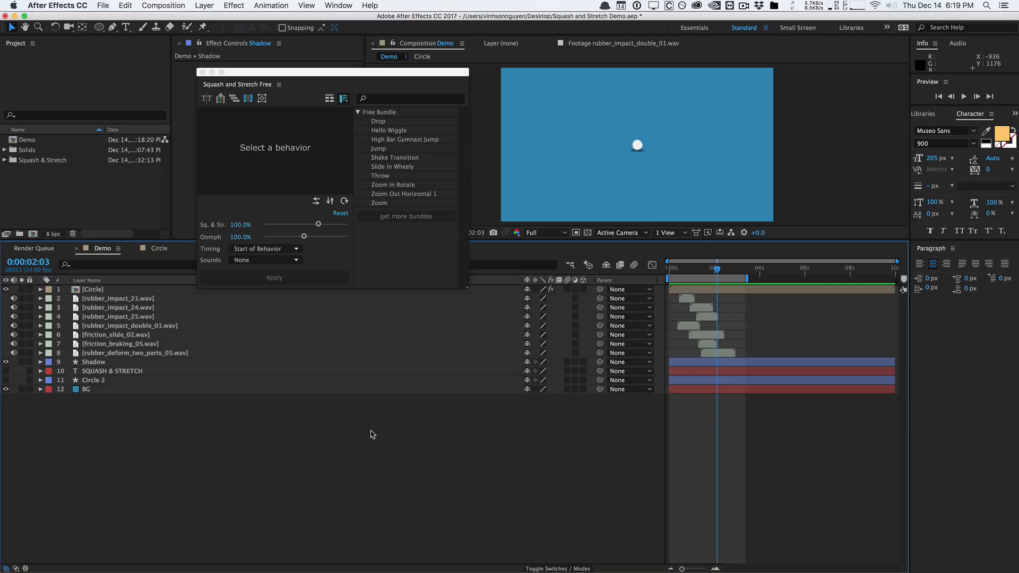
mouse_move(387, 68)
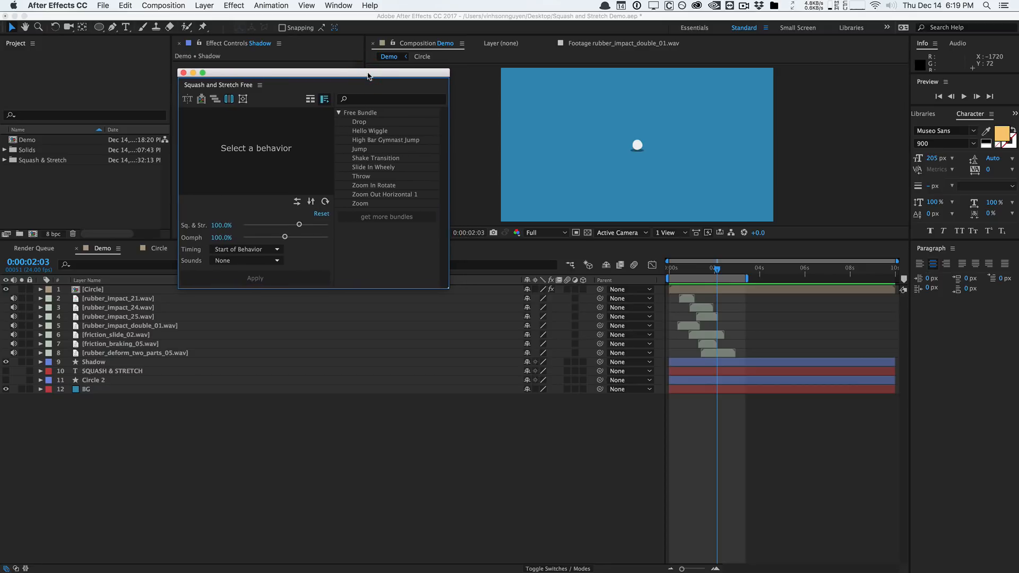
mouse_move(352, 255)
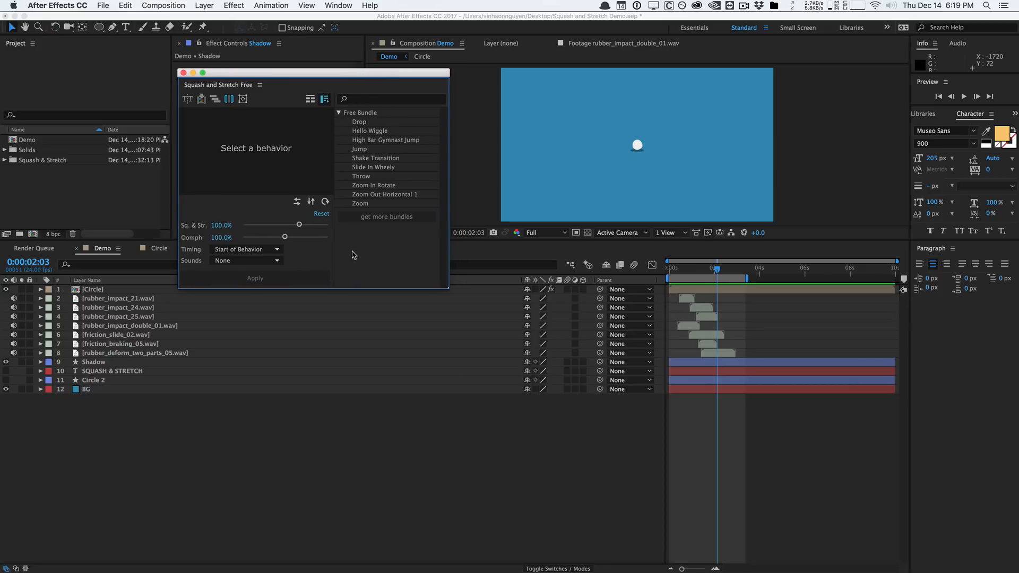
mouse_move(401, 281)
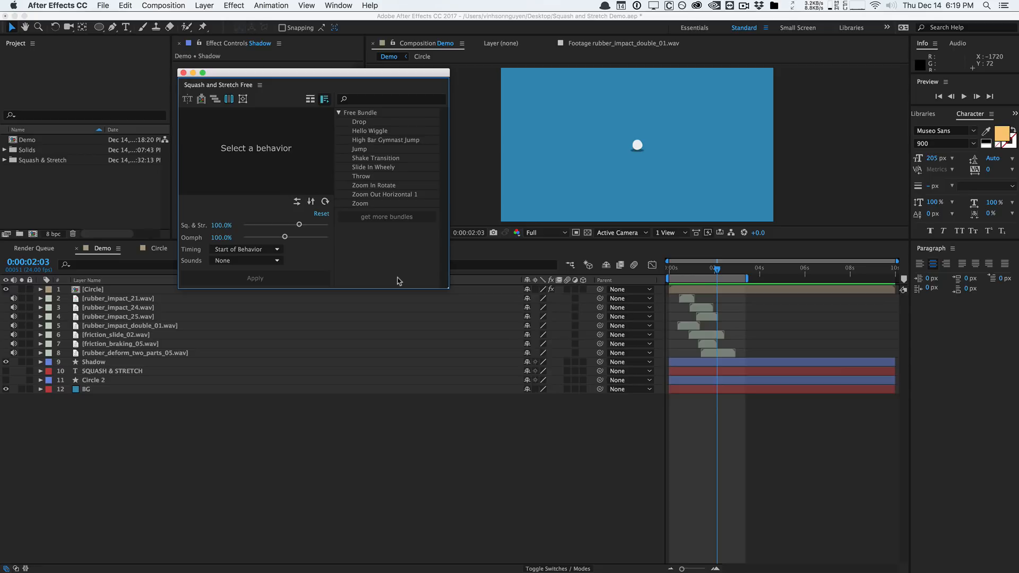
mouse_move(332, 88)
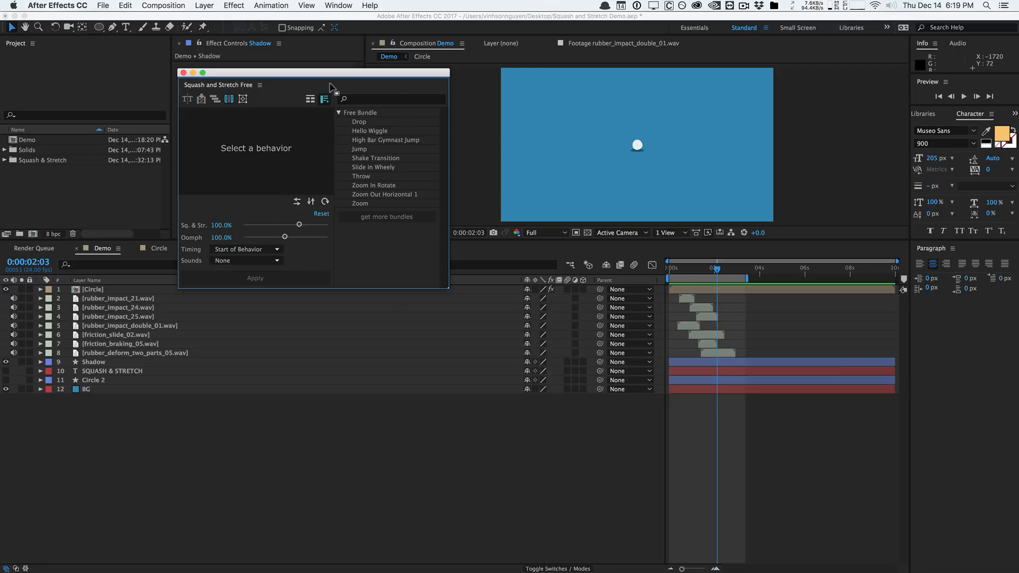
mouse_move(333, 80)
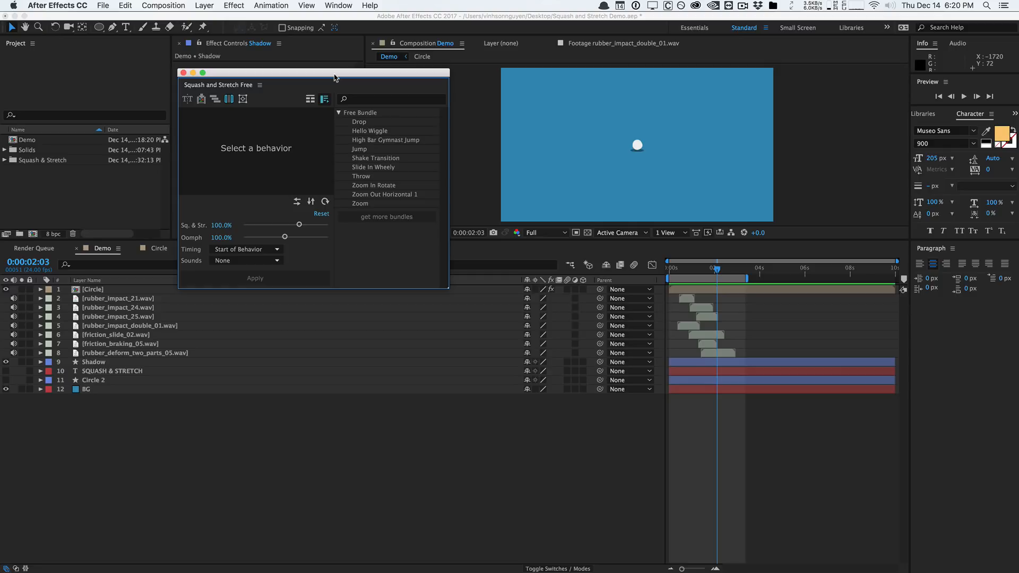
Preview Drop, Hello Wiggle, High Bar Gymnast Jump, Shake Transition and Zoom, then return to Drop
click(358, 121)
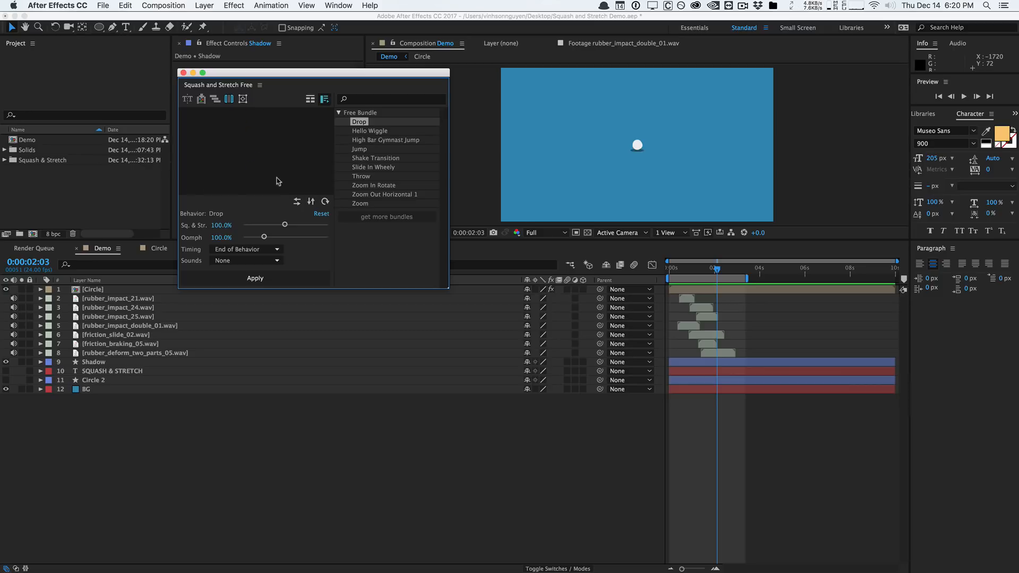
mouse_move(270, 194)
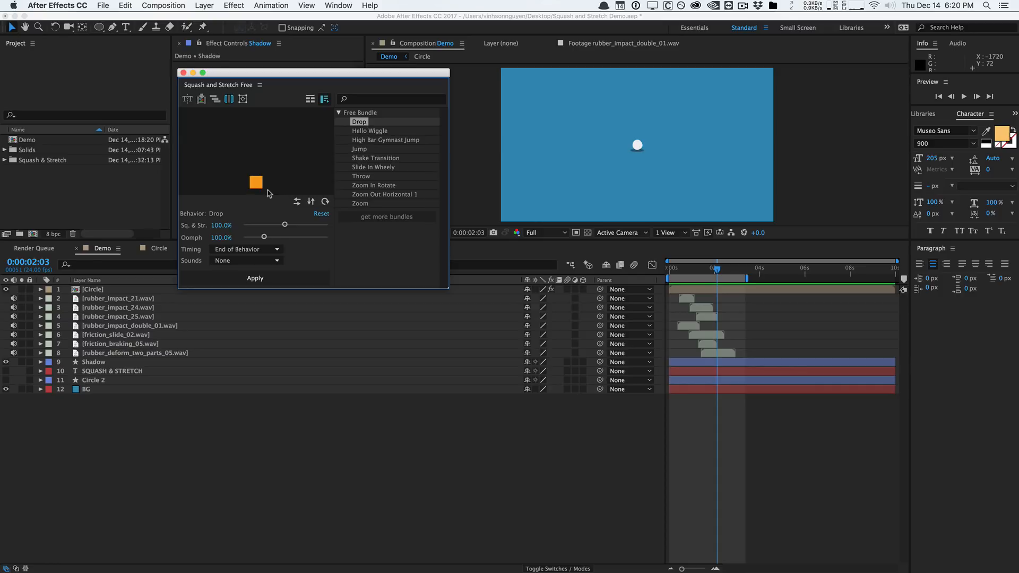
mouse_move(376, 134)
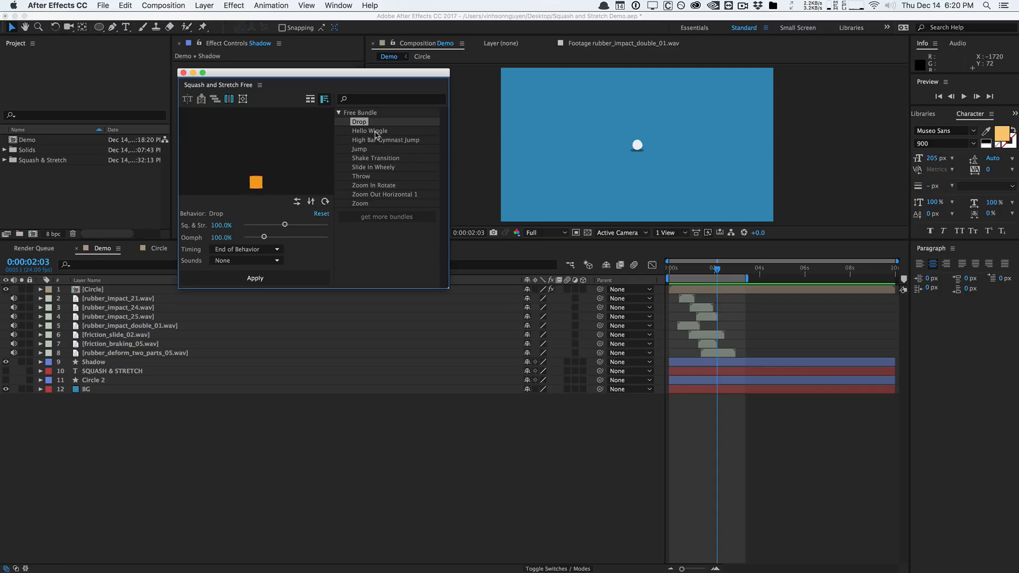
click(369, 131)
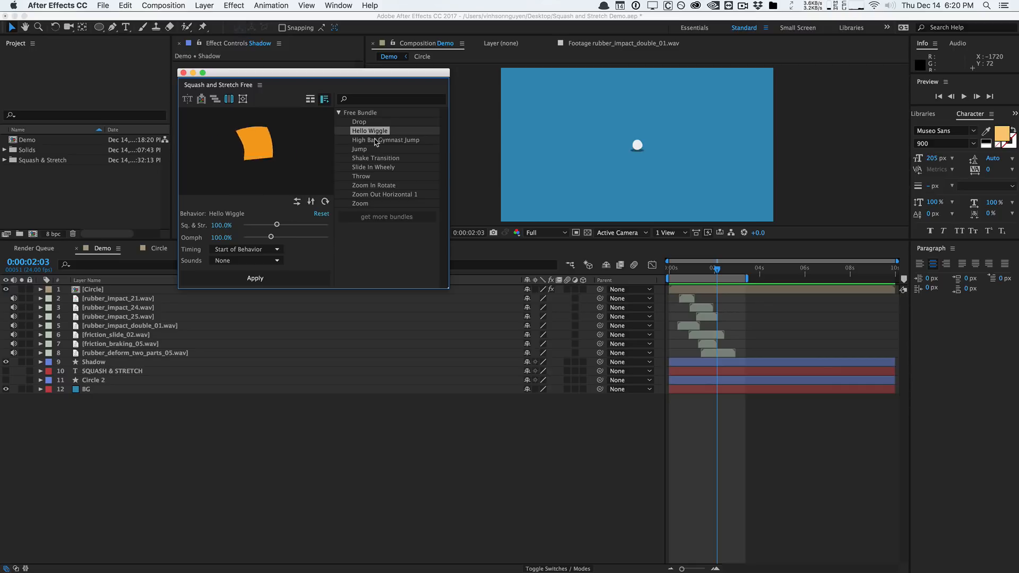
click(386, 140)
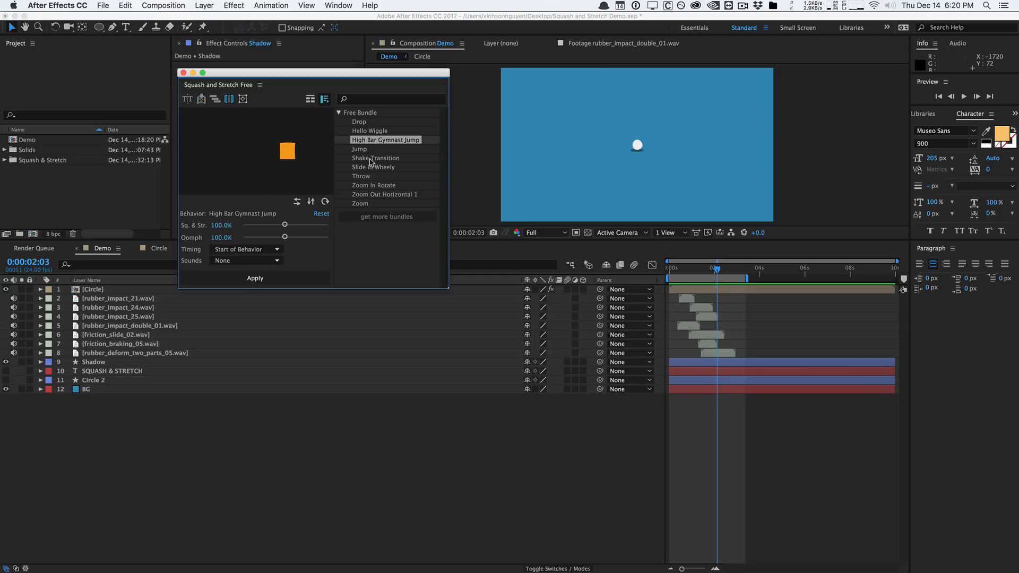
click(374, 158)
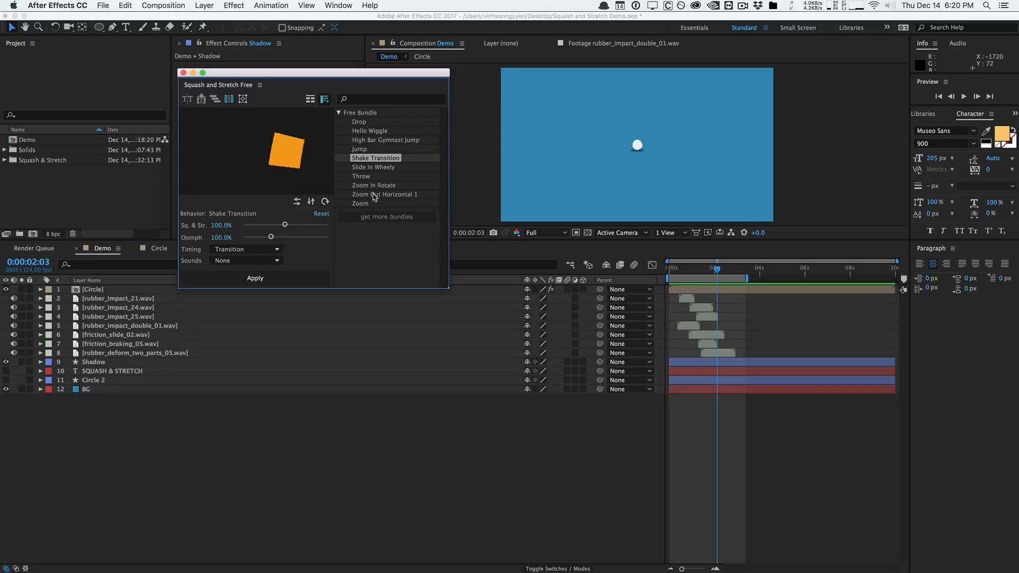
click(360, 204)
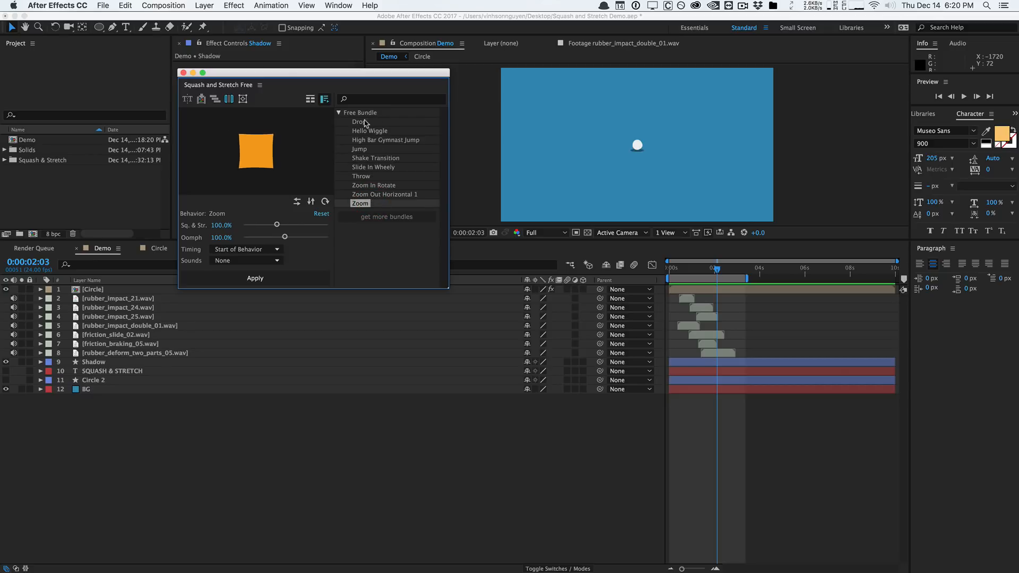
click(359, 122)
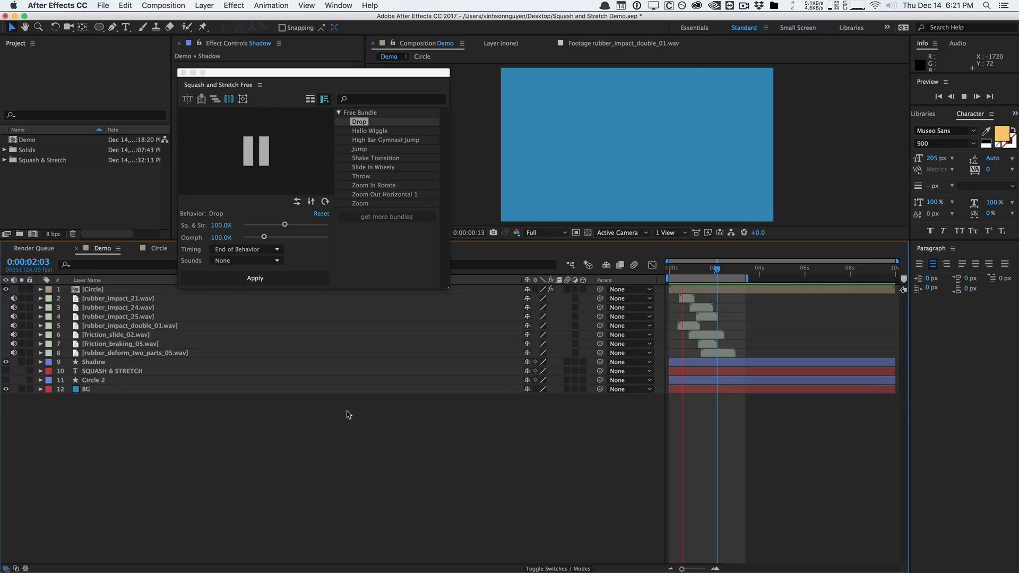
Trim the Demo comp to three layers, choose Throw and select the Circle 2 layer
click(730, 268)
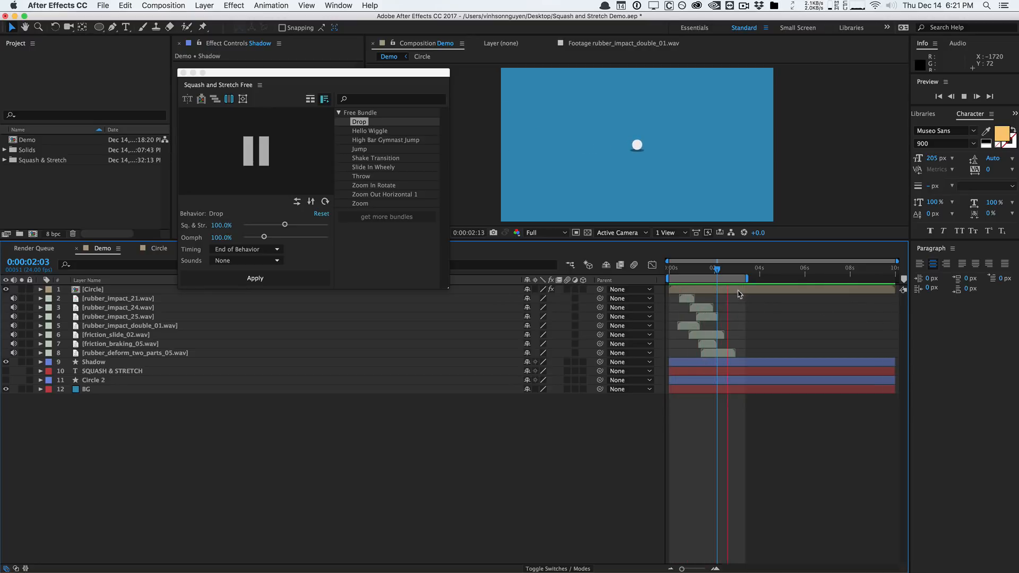
click(716, 268)
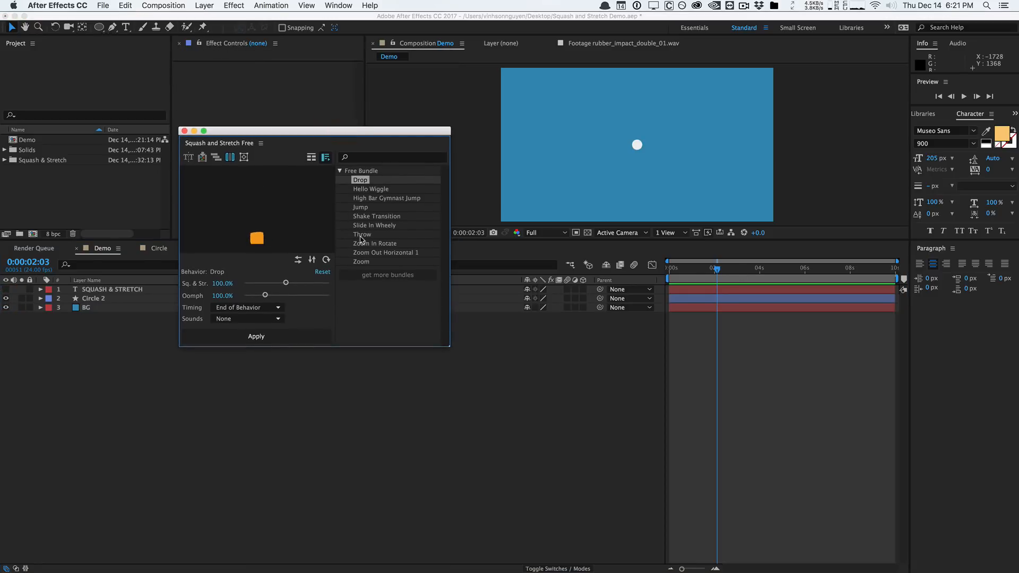
click(362, 234)
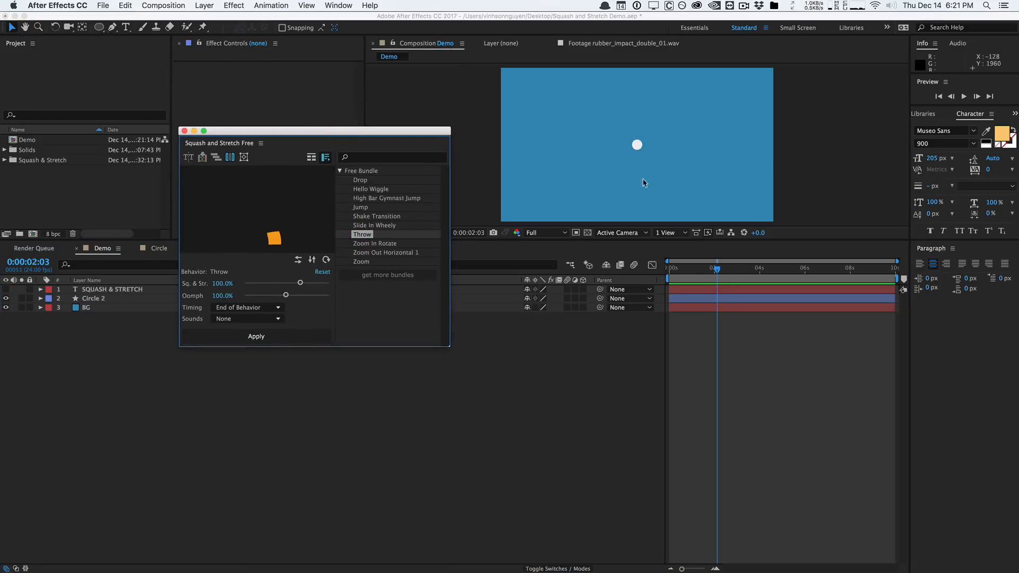
click(93, 298)
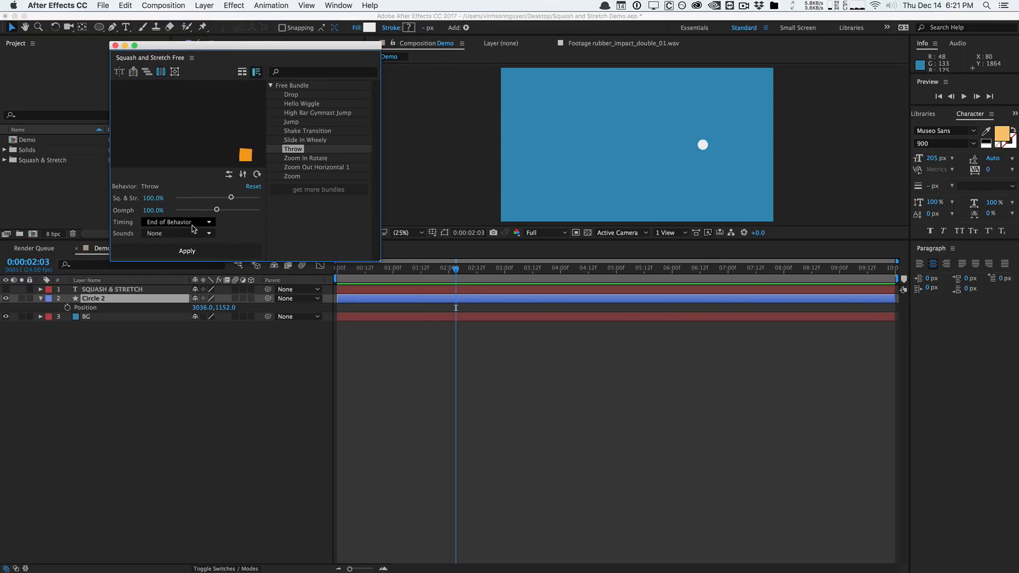
click(177, 232)
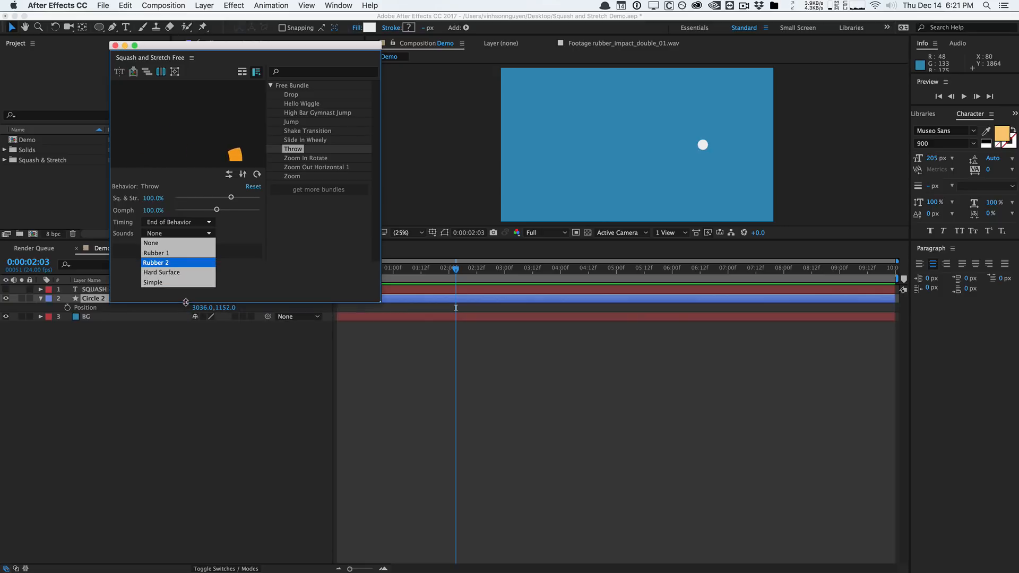
mouse_move(161, 273)
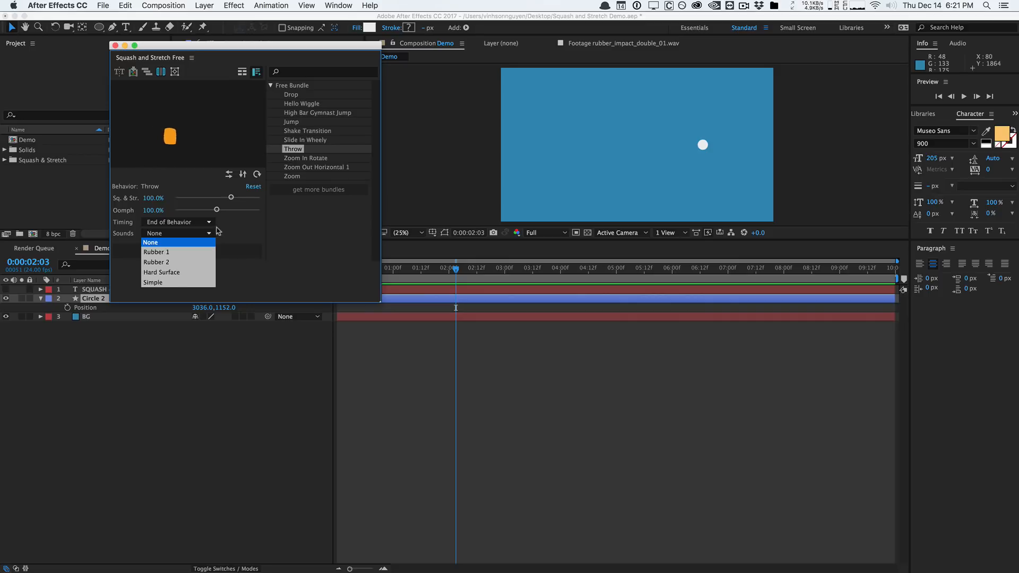
mouse_move(174, 262)
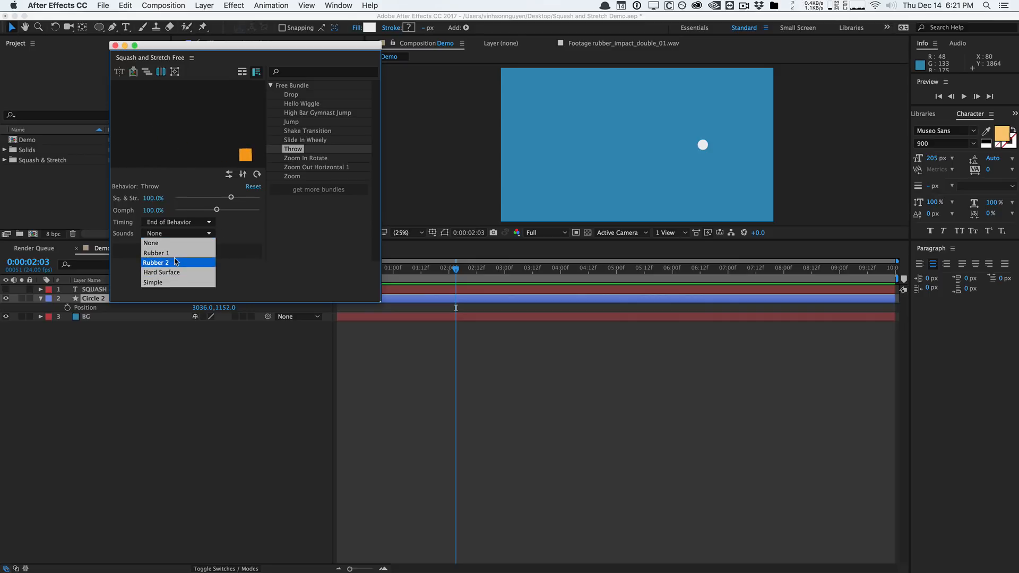
click(153, 282)
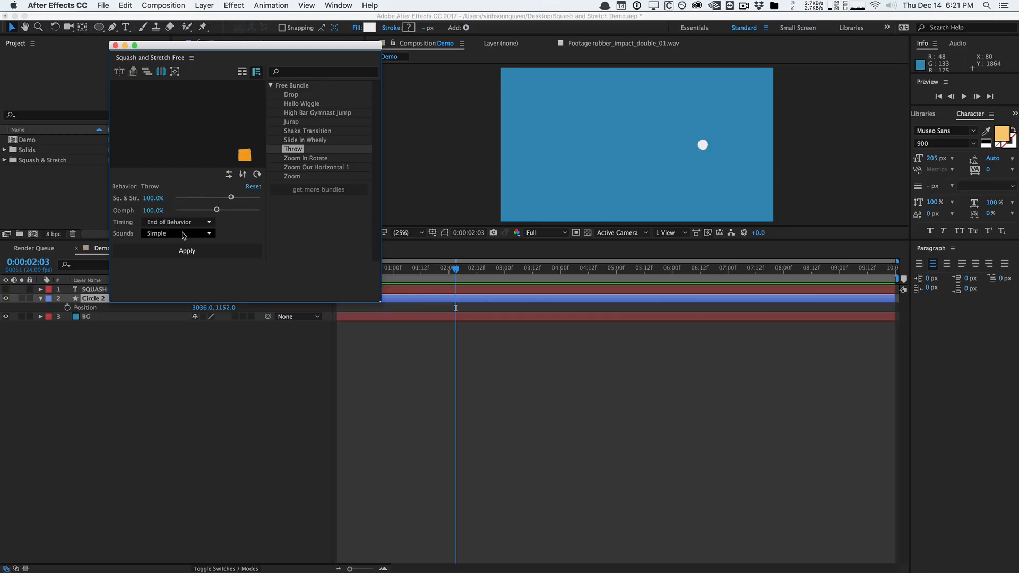
click(177, 233)
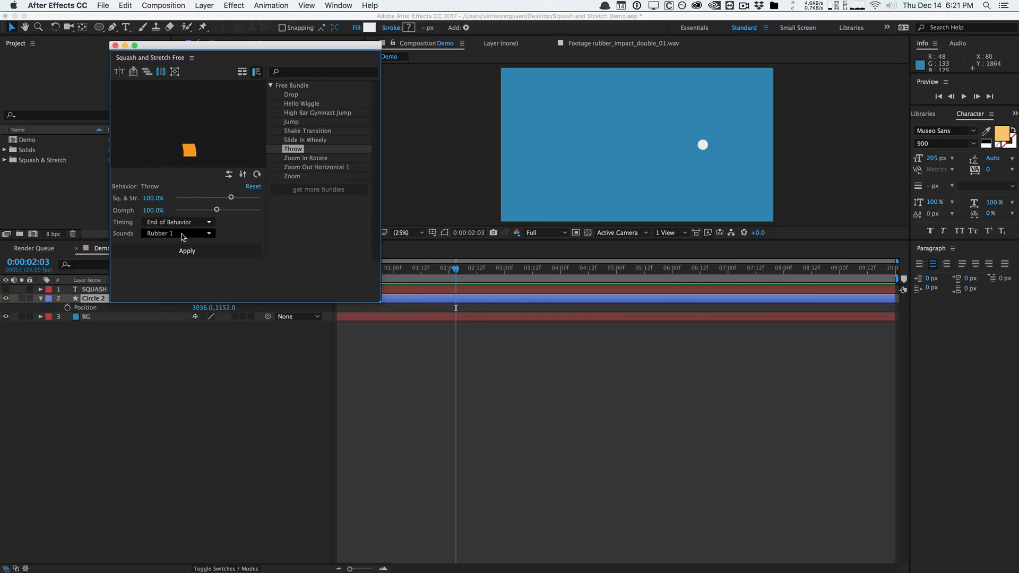
click(187, 252)
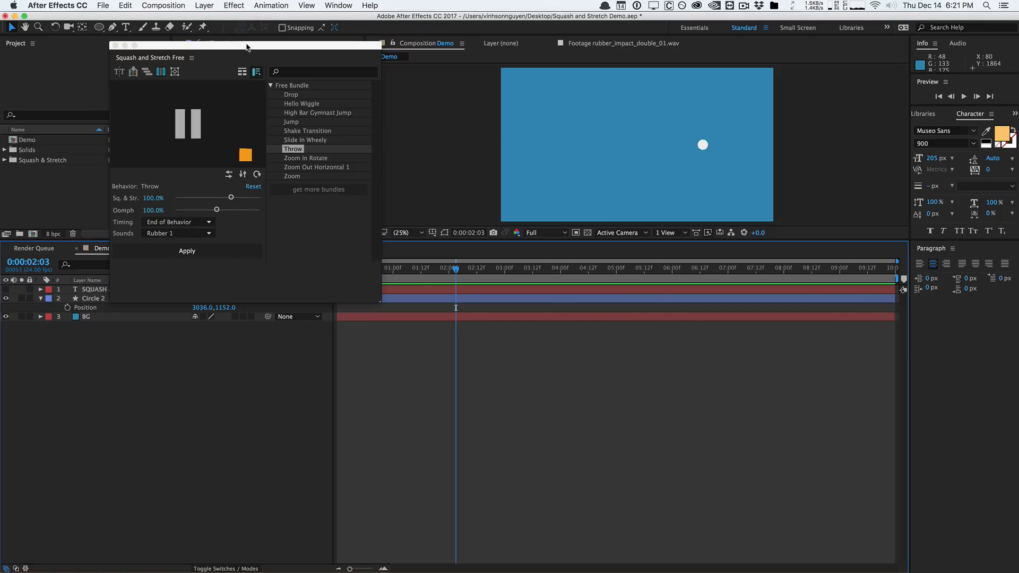
click(175, 236)
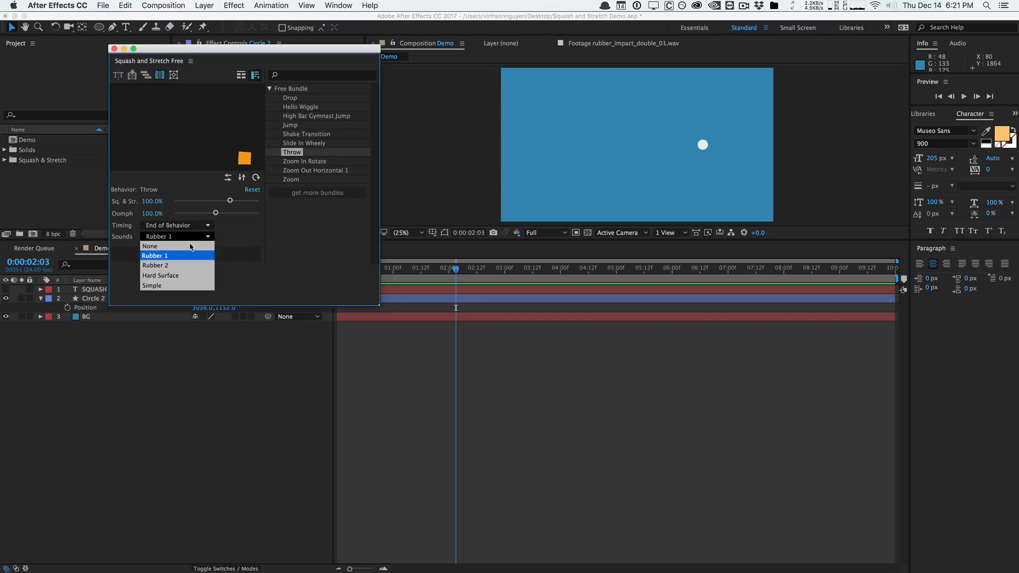
click(150, 245)
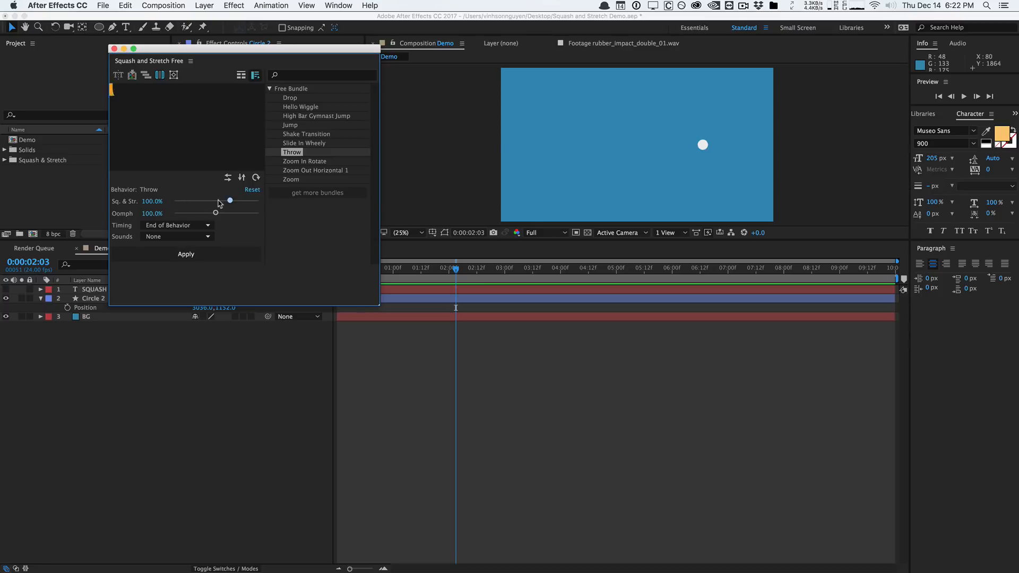
Try lower squash and stretch amounts, then set Throw's squash and stretch to 150%
drag(229, 201, 192, 201)
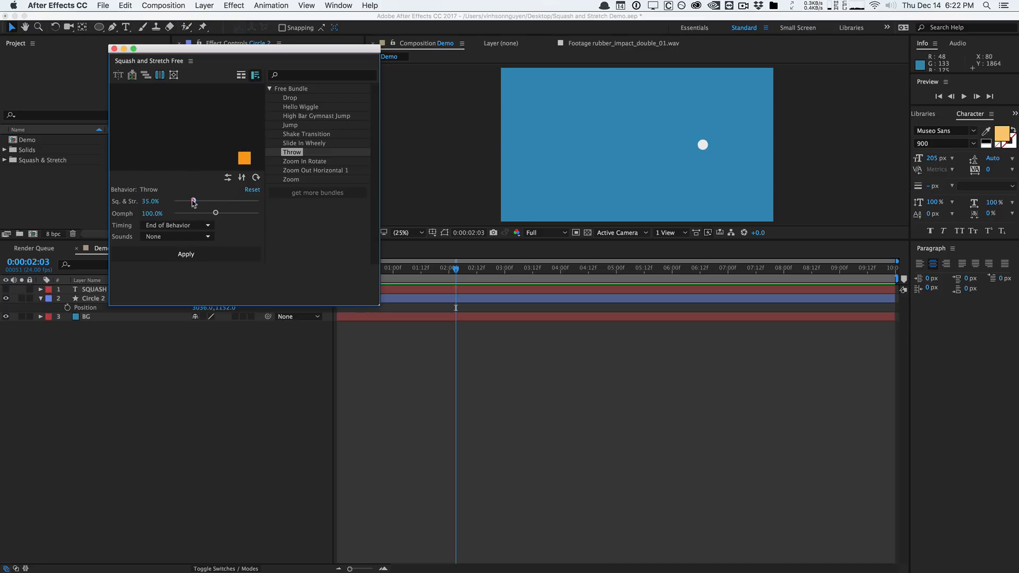
drag(193, 201, 172, 202)
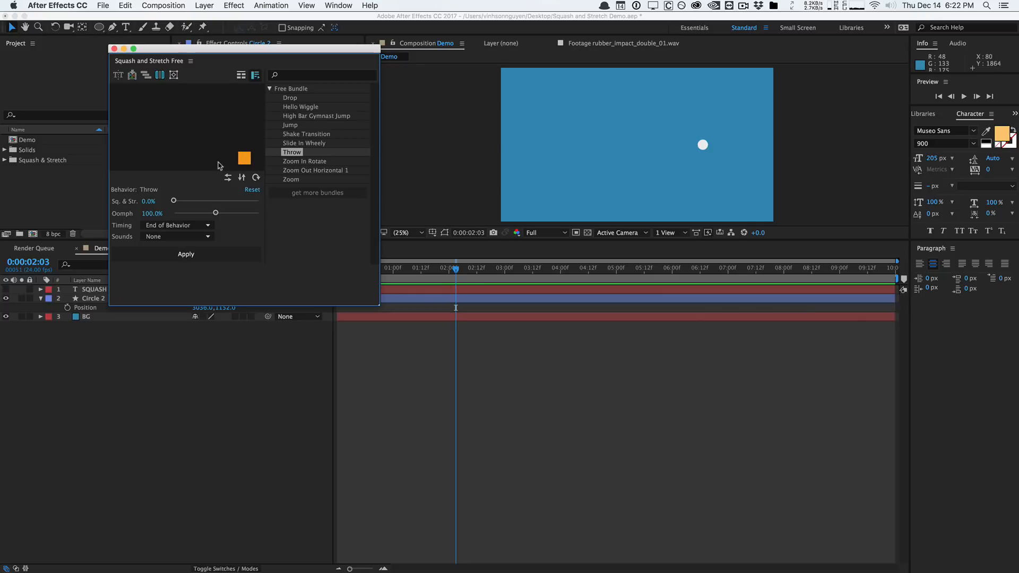
drag(173, 200, 256, 201)
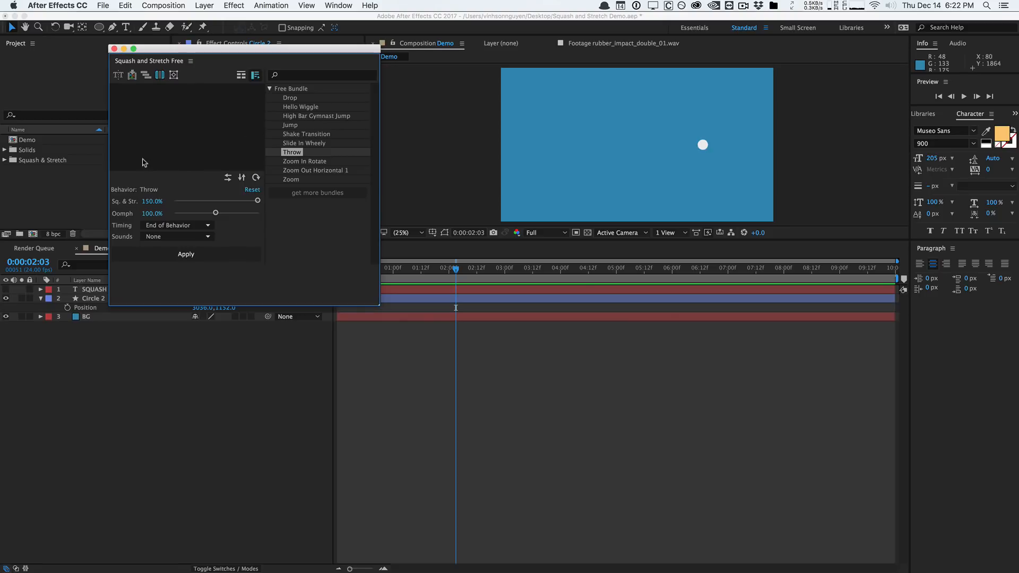
mouse_move(239, 156)
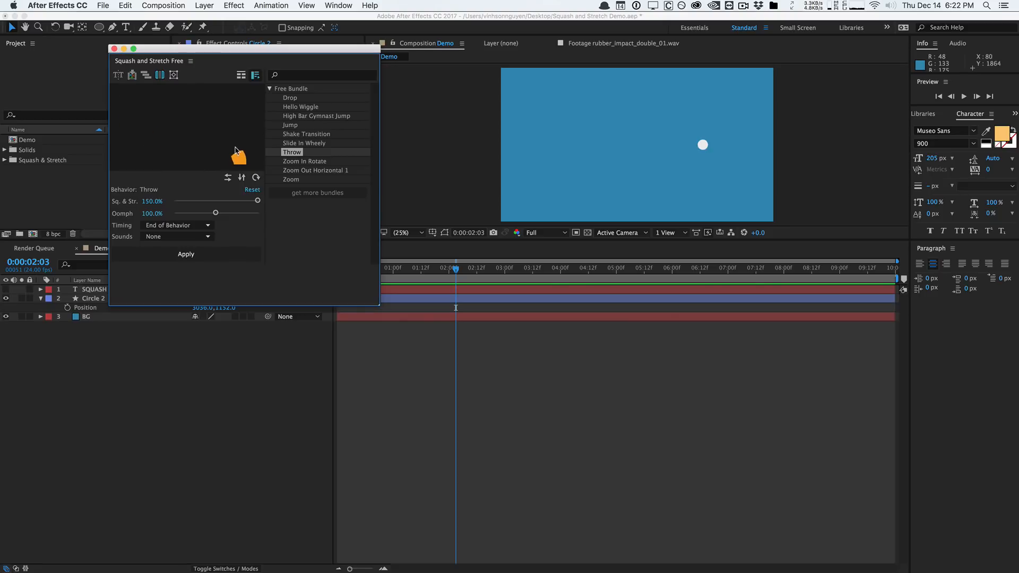
mouse_move(155, 141)
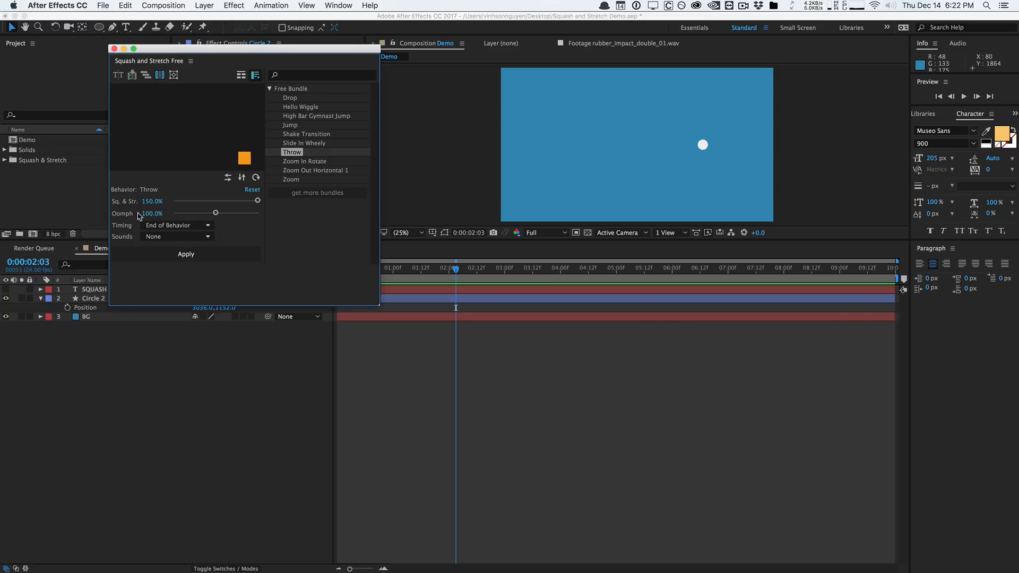
Swing the oomph from zero up to 200% and settle it at 150%
drag(216, 212, 173, 212)
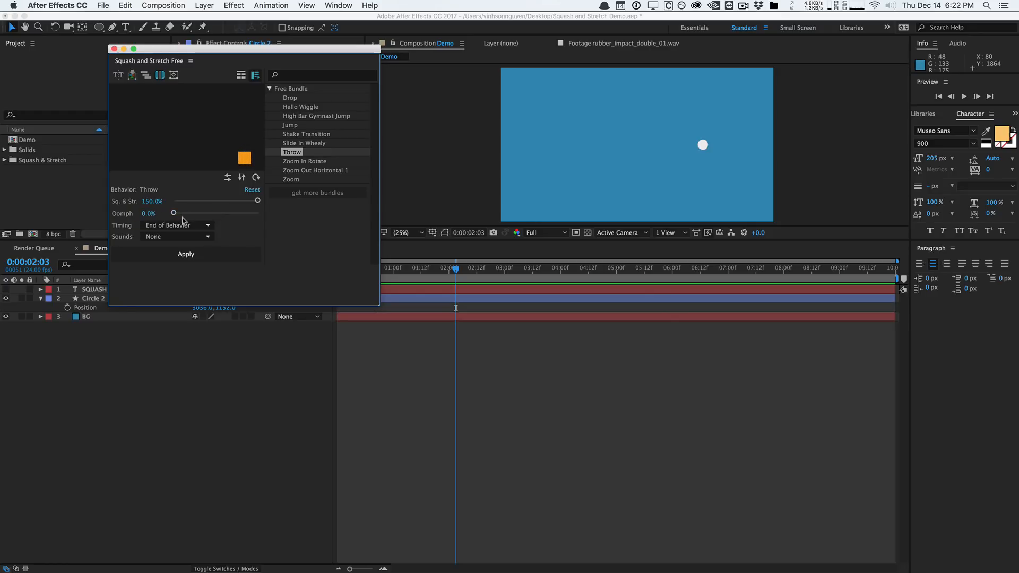
drag(173, 212, 262, 212)
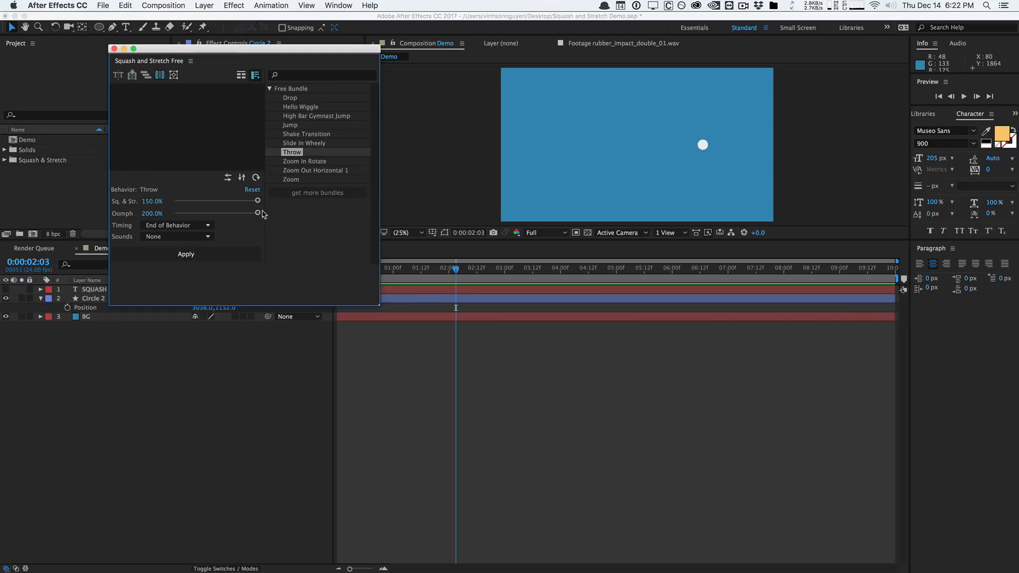
drag(258, 213, 150, 214)
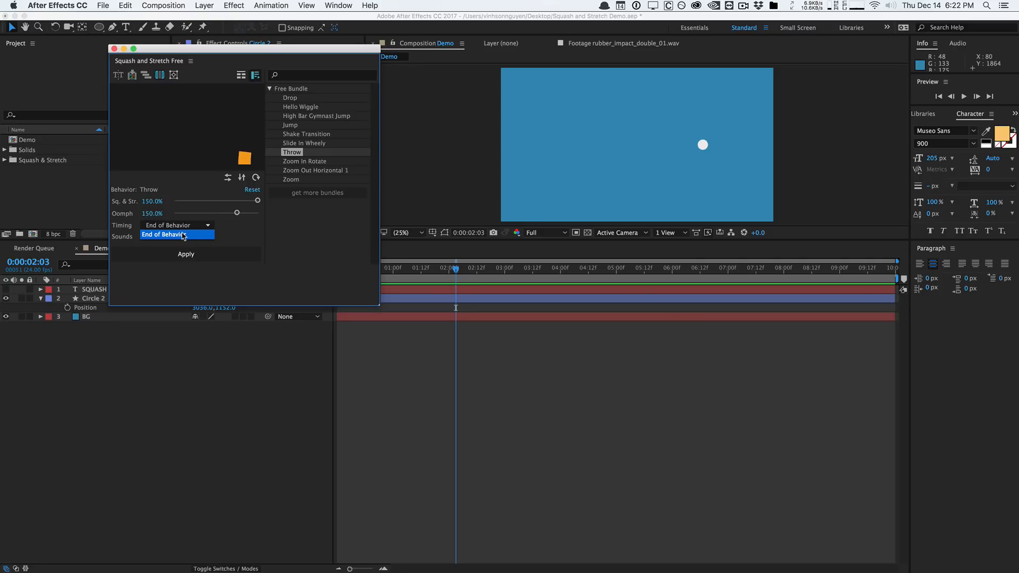
Keep Timing at End of Behavior and place the current time at 4 seconds
click(176, 234)
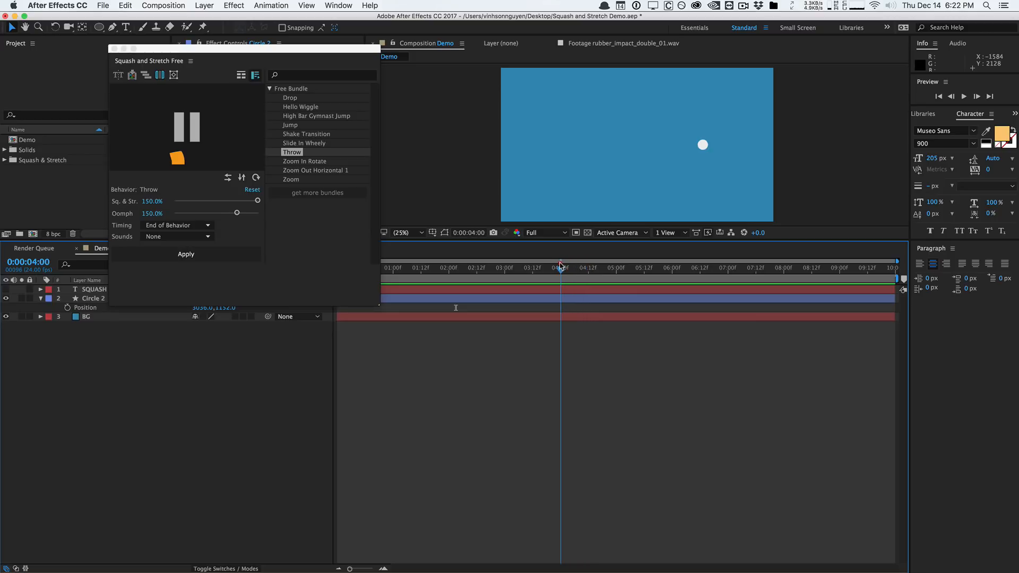
click(560, 267)
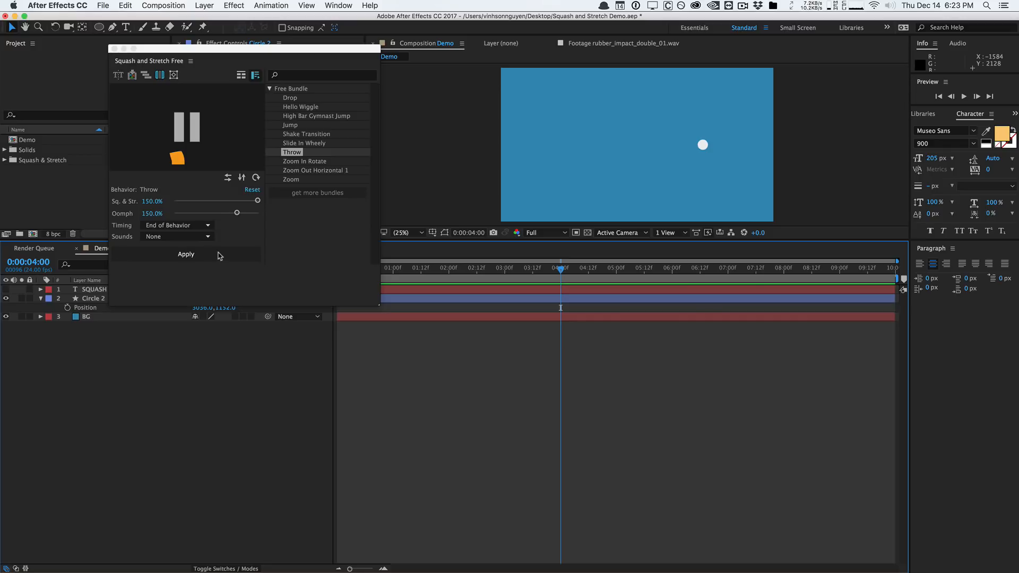
mouse_move(565, 306)
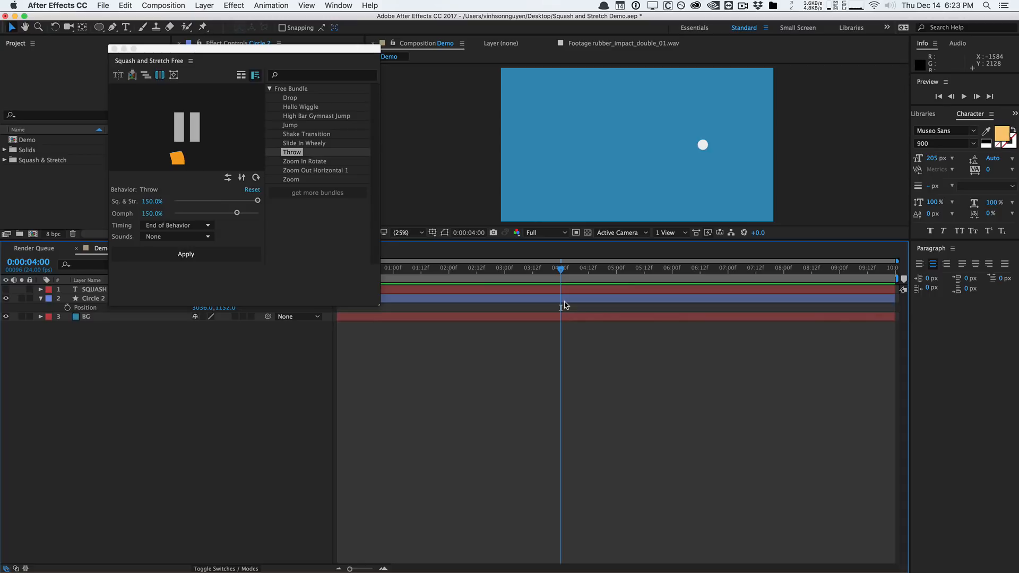
mouse_move(570, 294)
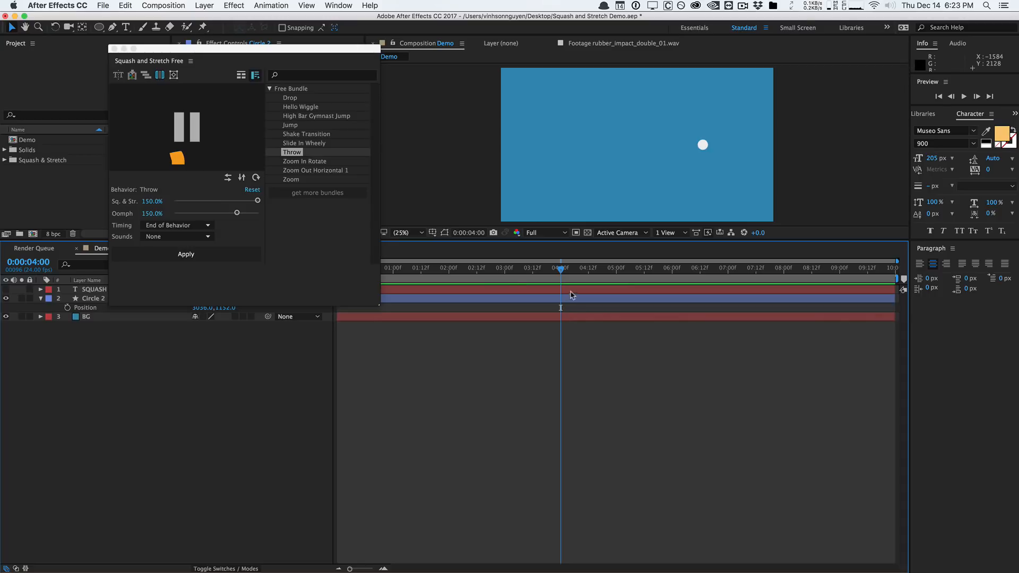
mouse_move(160, 75)
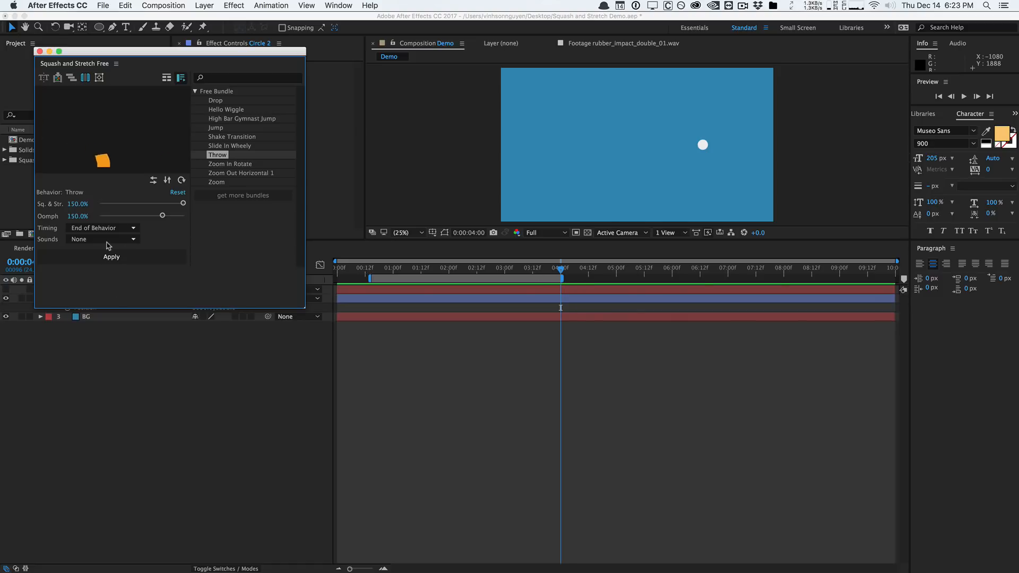
Apply Throw with Rubber 1 sound to Circle 2, confirming the precompose
click(101, 239)
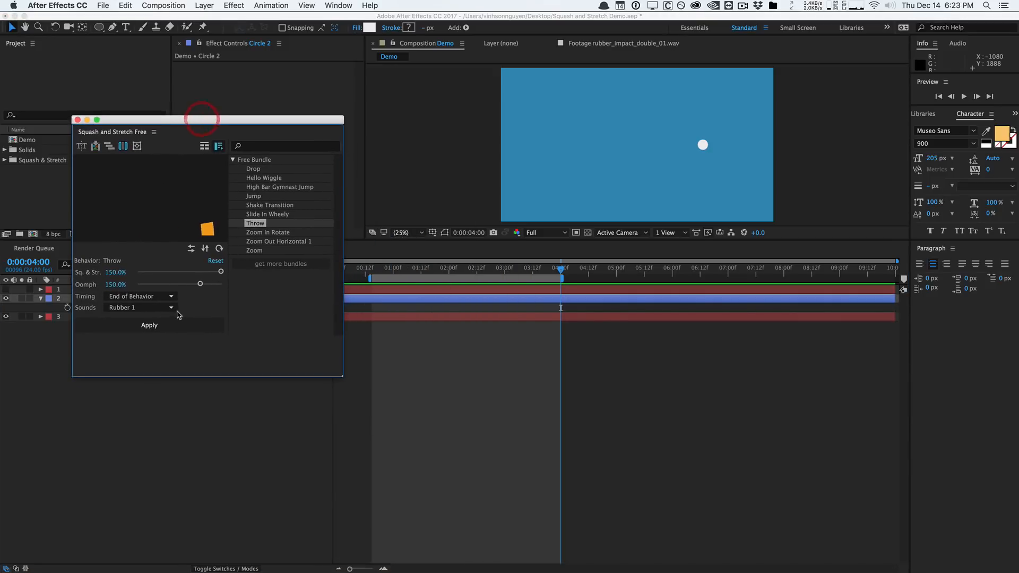
click(149, 325)
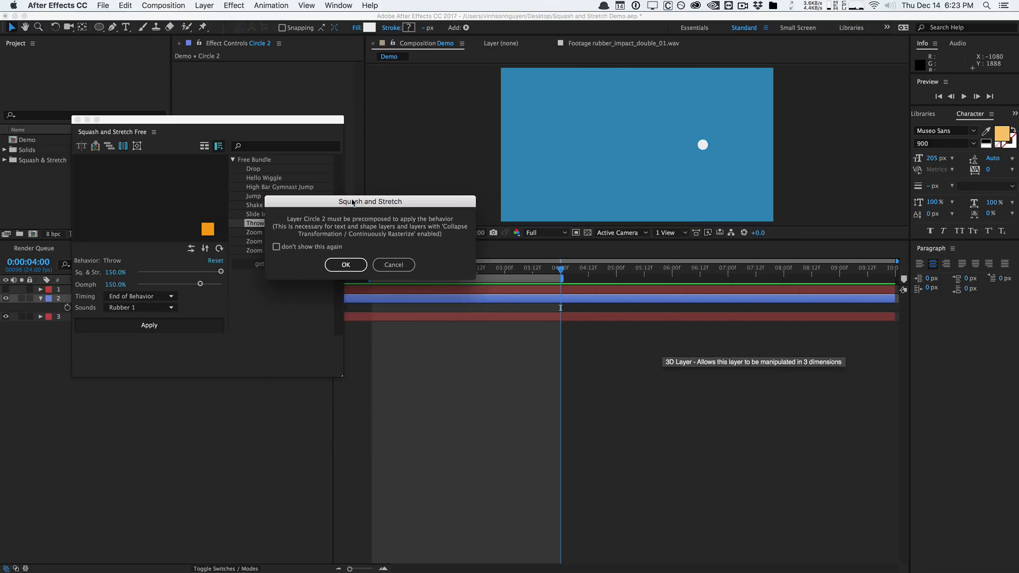
click(346, 264)
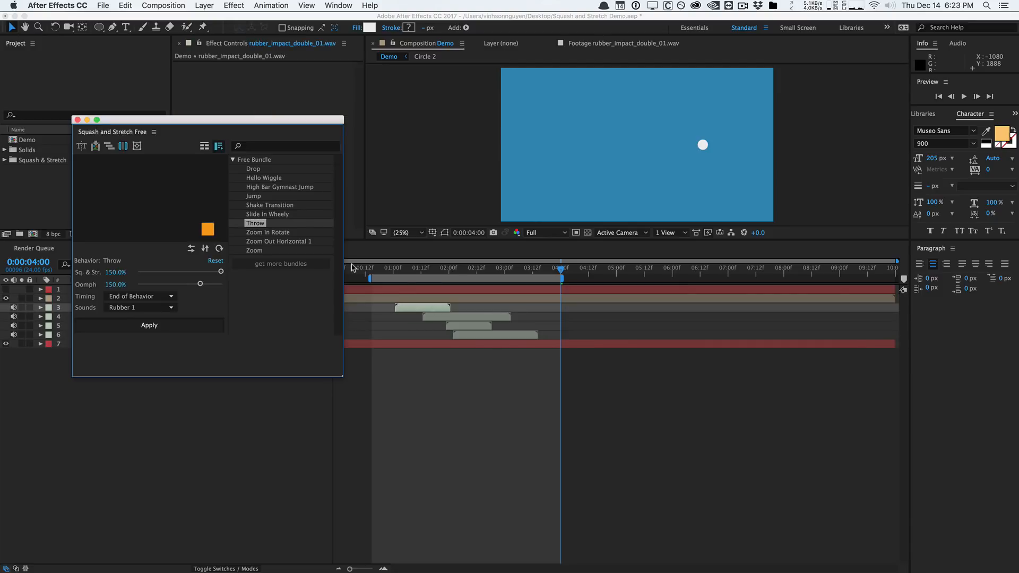
click(149, 325)
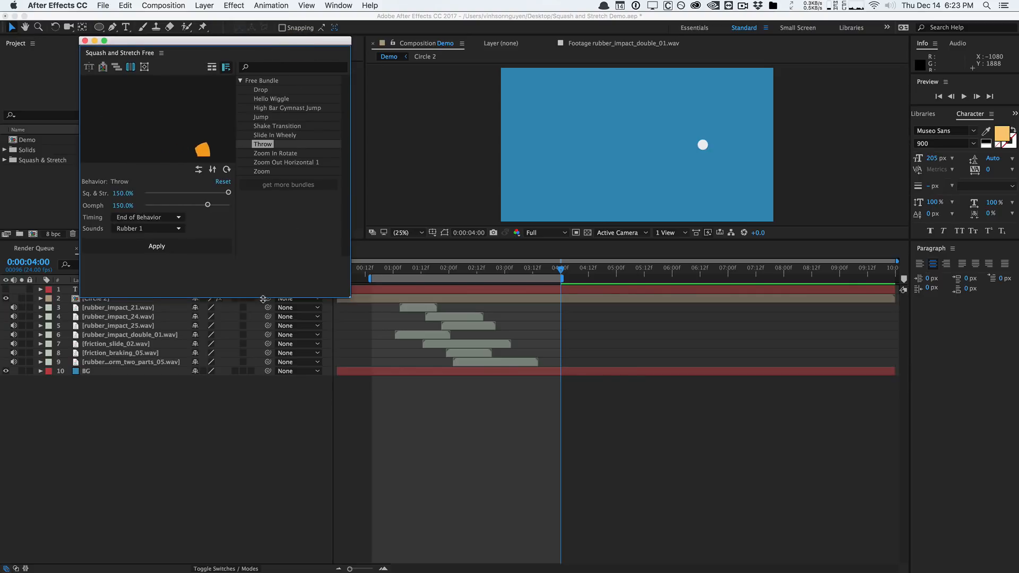
Switch the Sounds choice back to None
click(147, 229)
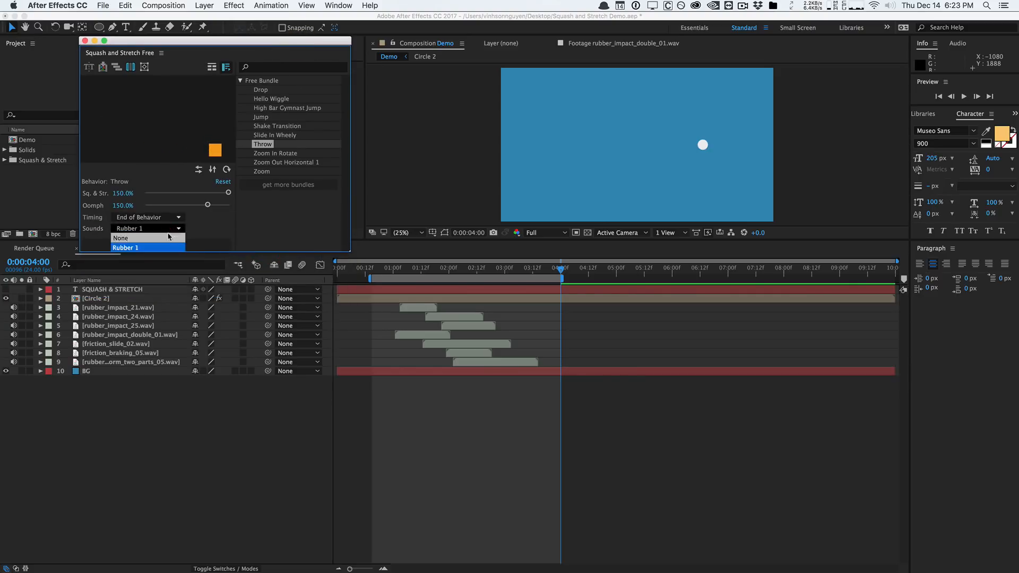
click(120, 237)
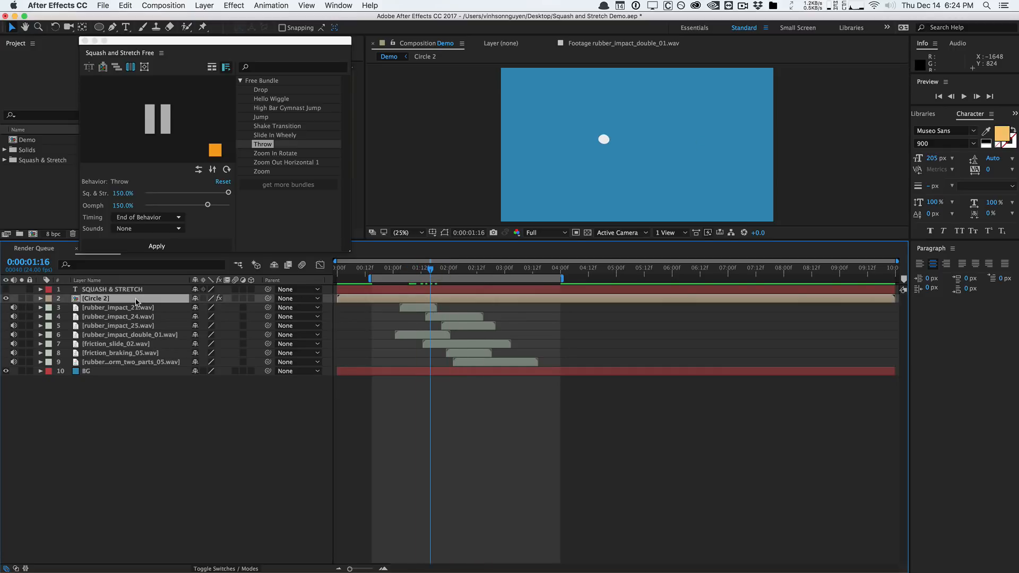
Reveal Circle 2's Bezier Warp and Position keyframes and scrub through the throw
click(41, 298)
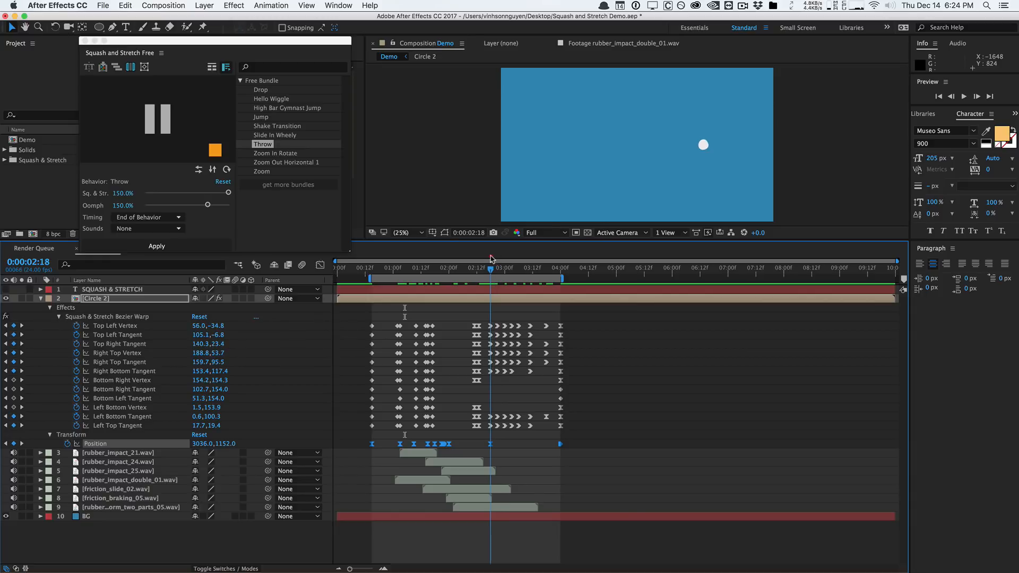
mouse_move(773, 145)
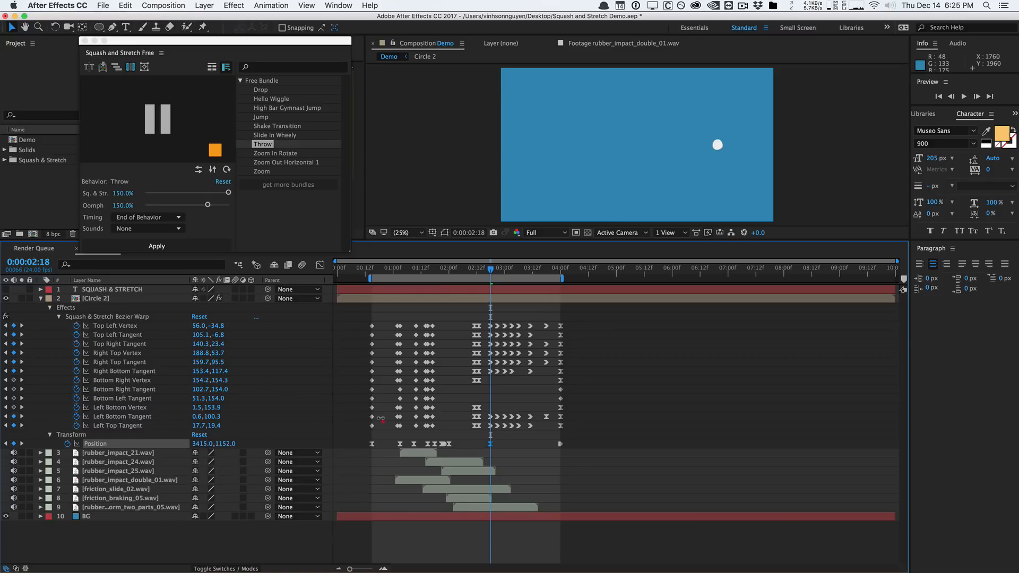
click(427, 267)
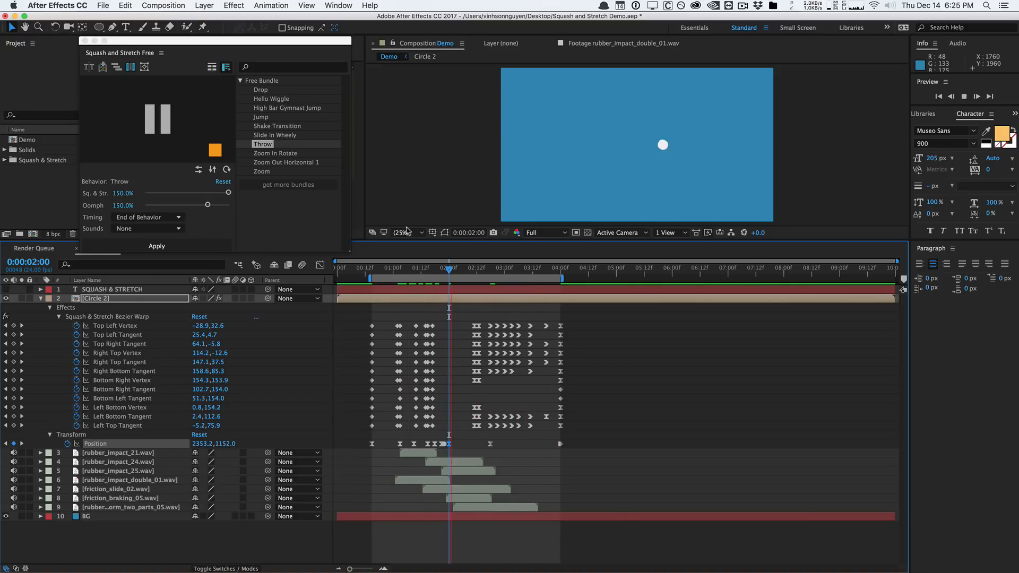
click(448, 267)
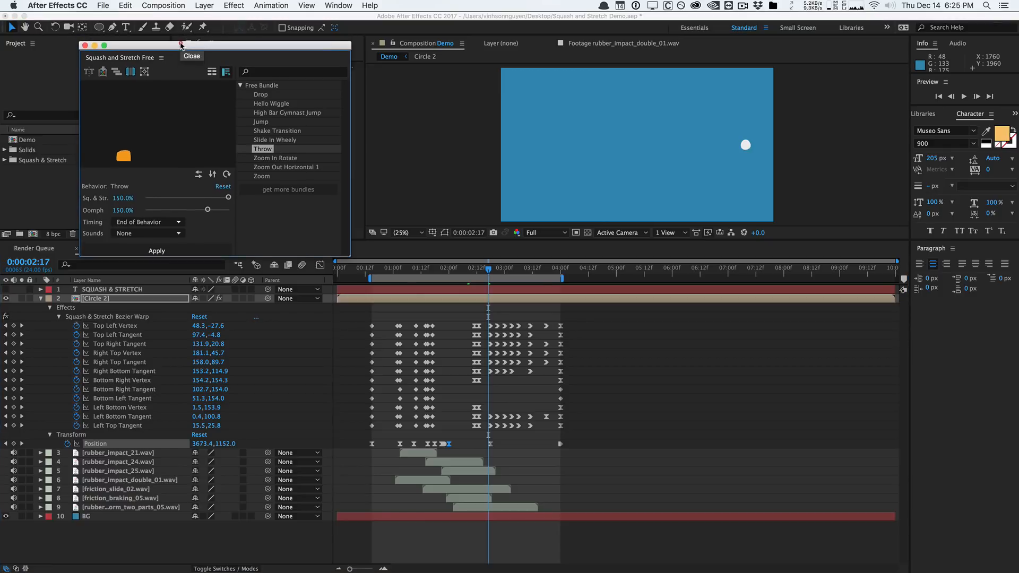
Remove the circle precomp and sound layers, leaving the title over the background
drag(182, 45, 386, 44)
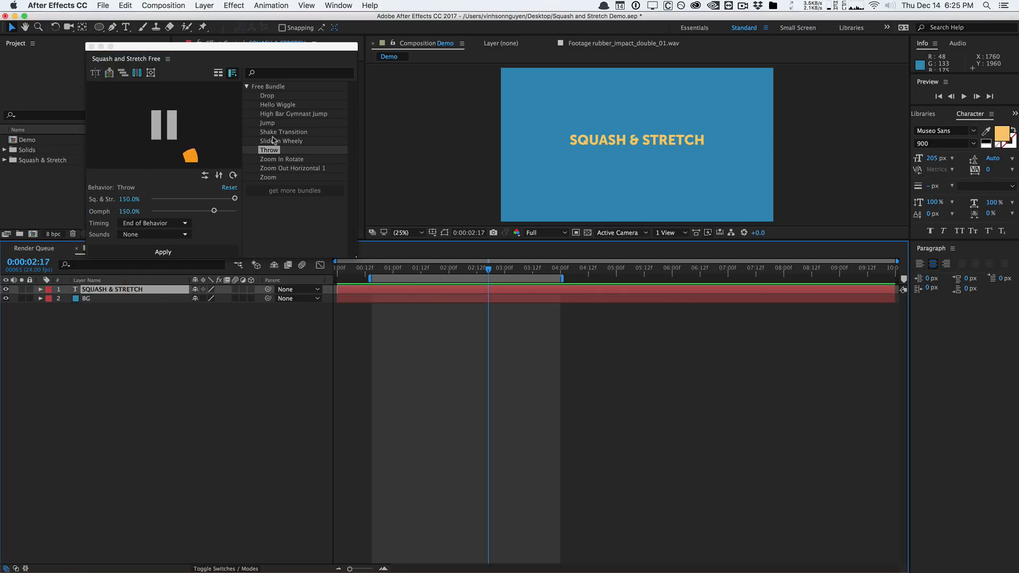
Choose Drop for the SQUASH & STRETCH title, first trying it unsplit as one precomposed piece
click(268, 96)
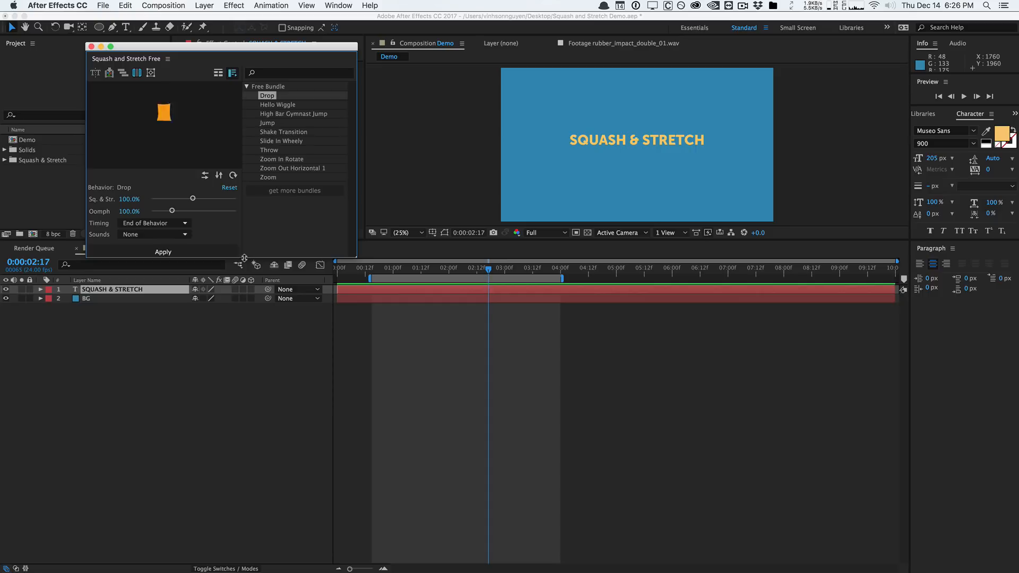
click(164, 252)
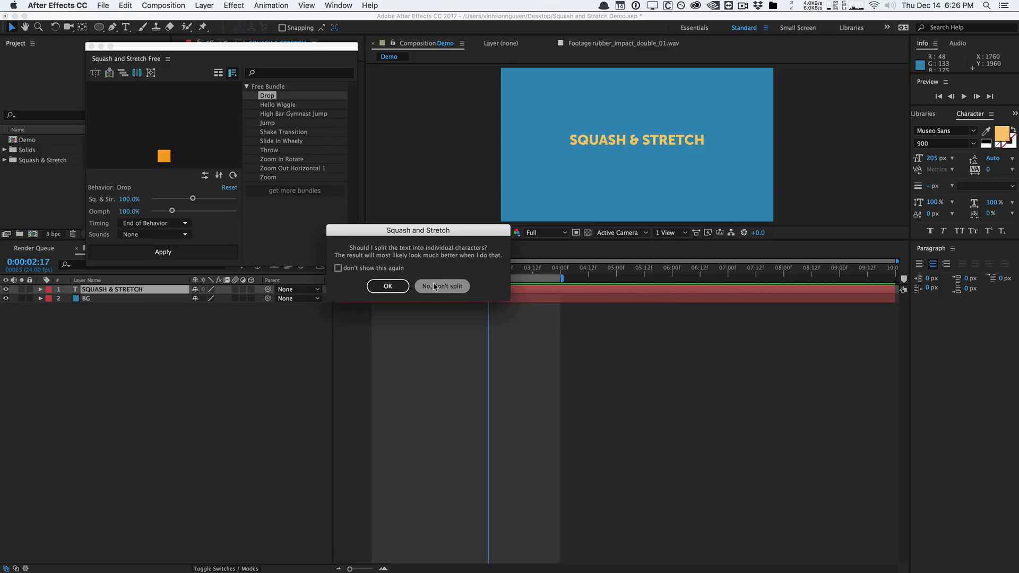
click(442, 285)
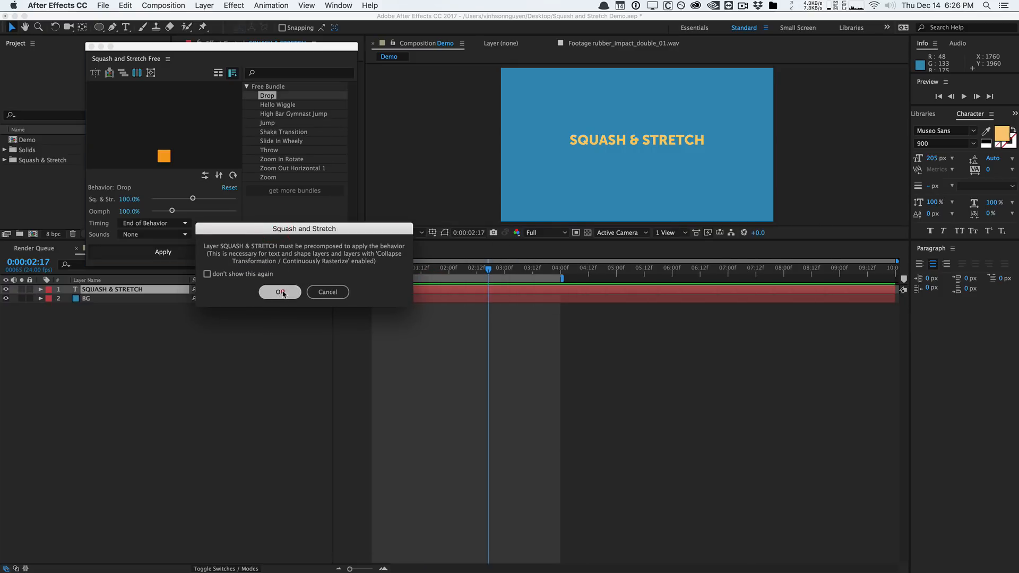
click(279, 292)
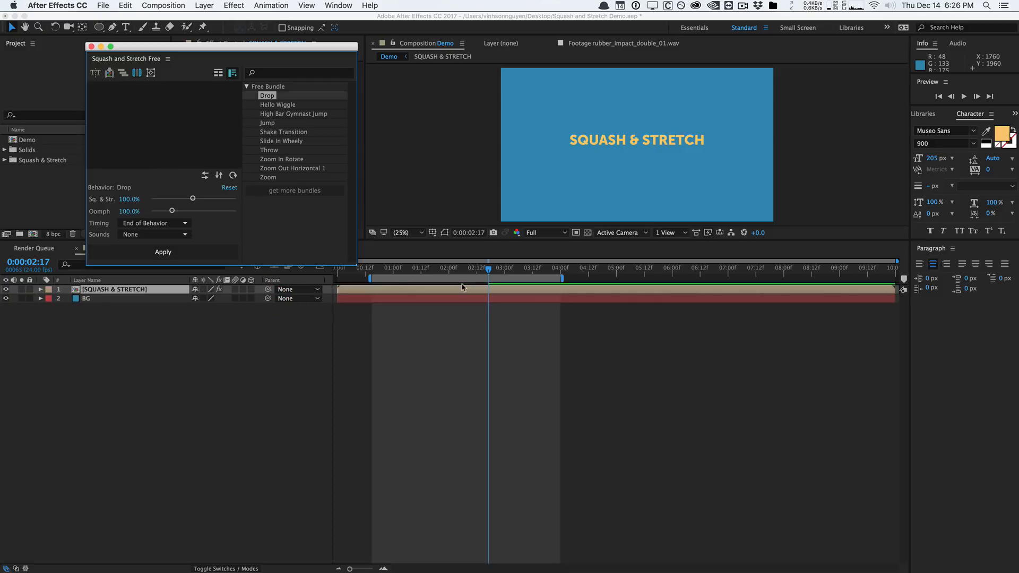
click(964, 95)
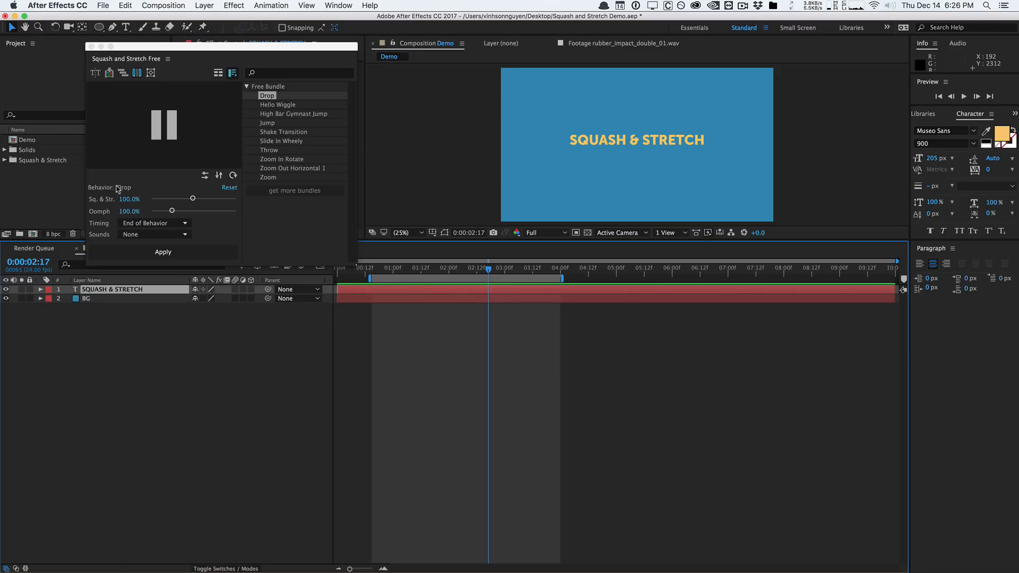
mouse_move(712, 156)
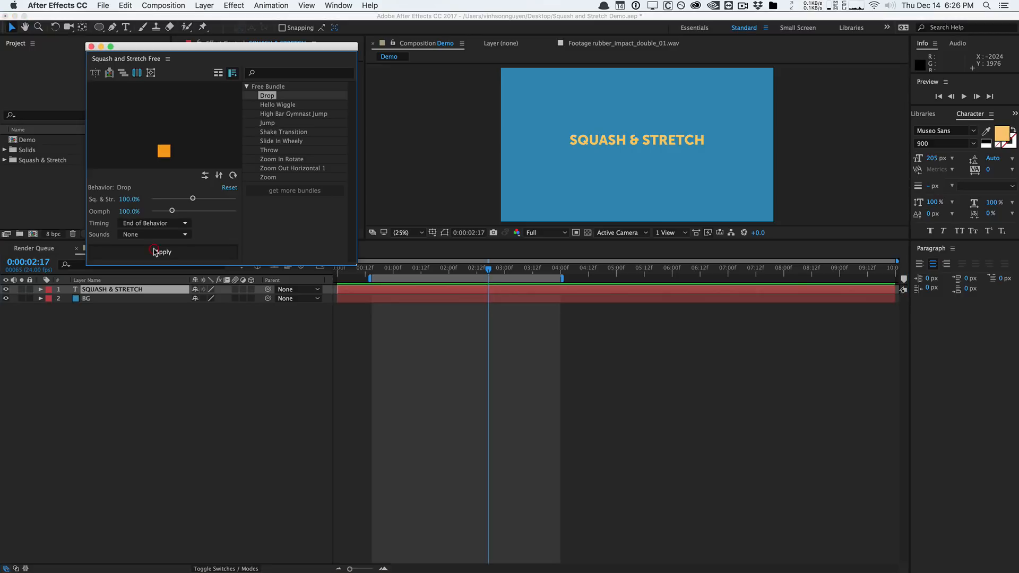
Apply Drop to the title split into characters, precomposing each letter layer
click(163, 252)
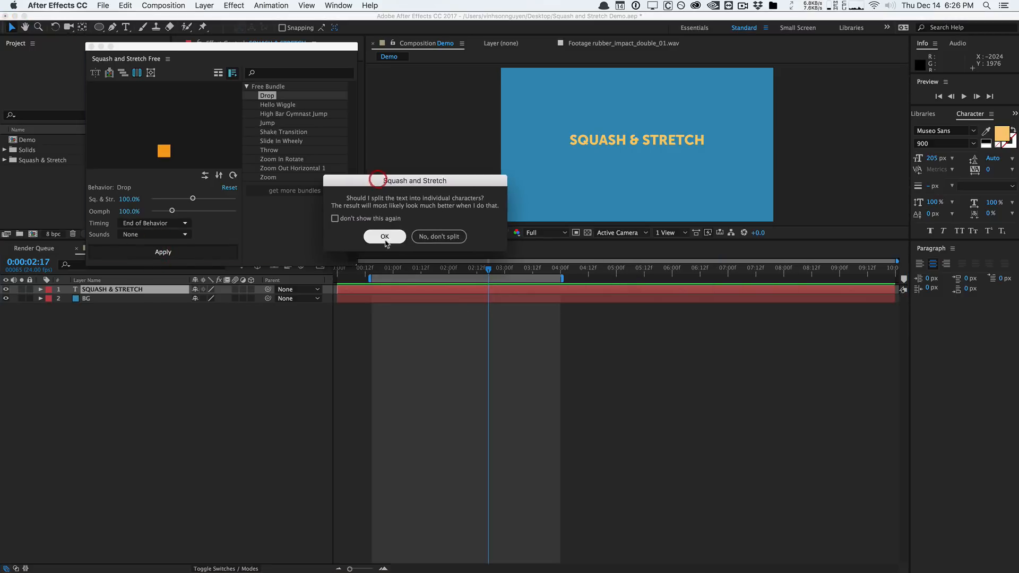
click(384, 236)
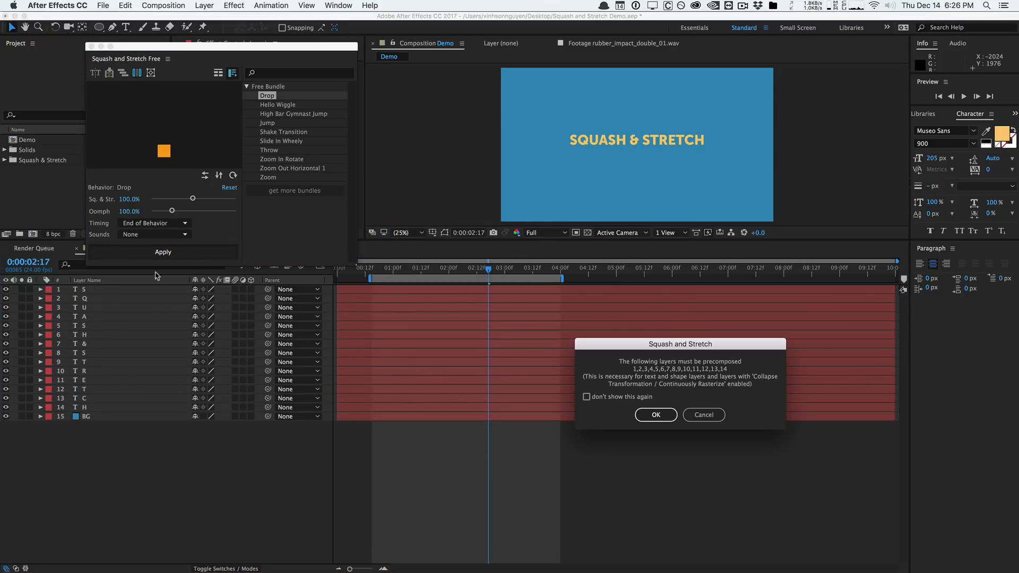
mouse_move(735, 337)
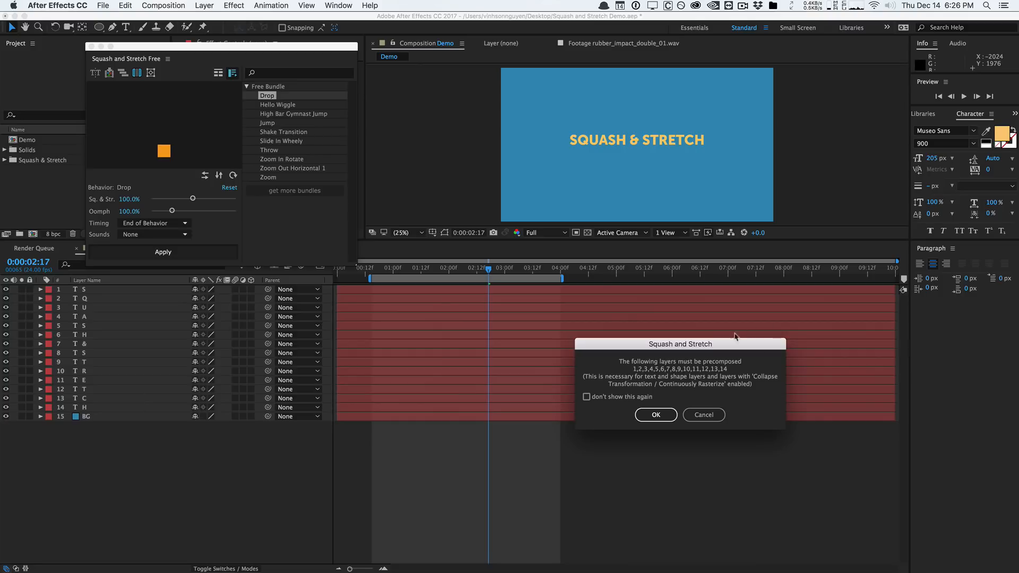
click(655, 415)
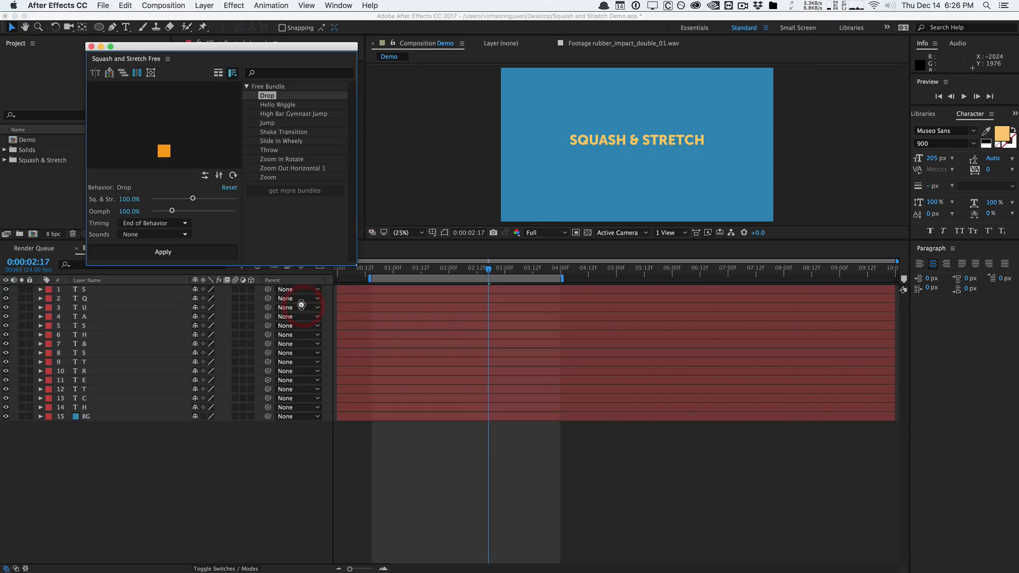
click(163, 253)
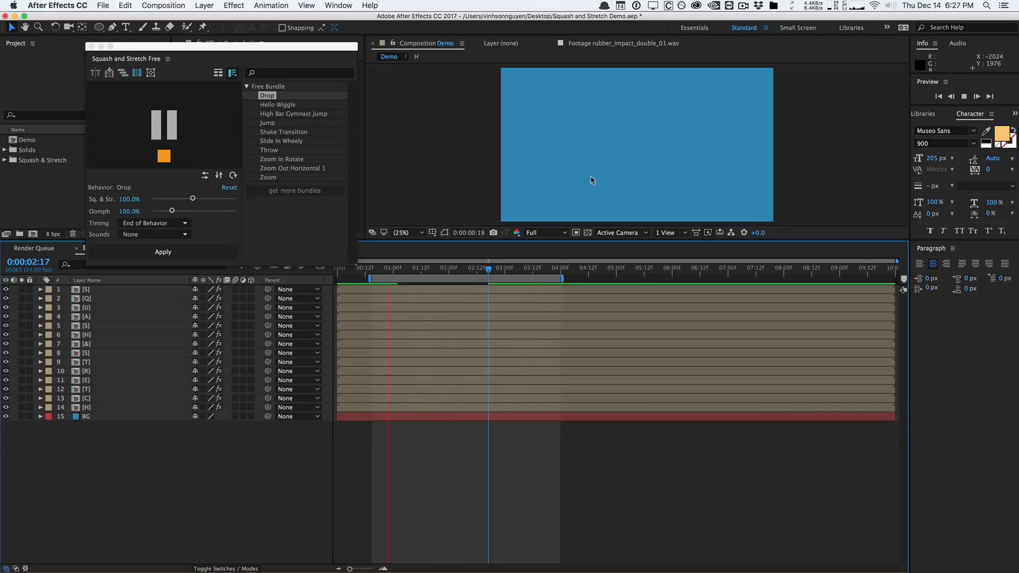
click(506, 269)
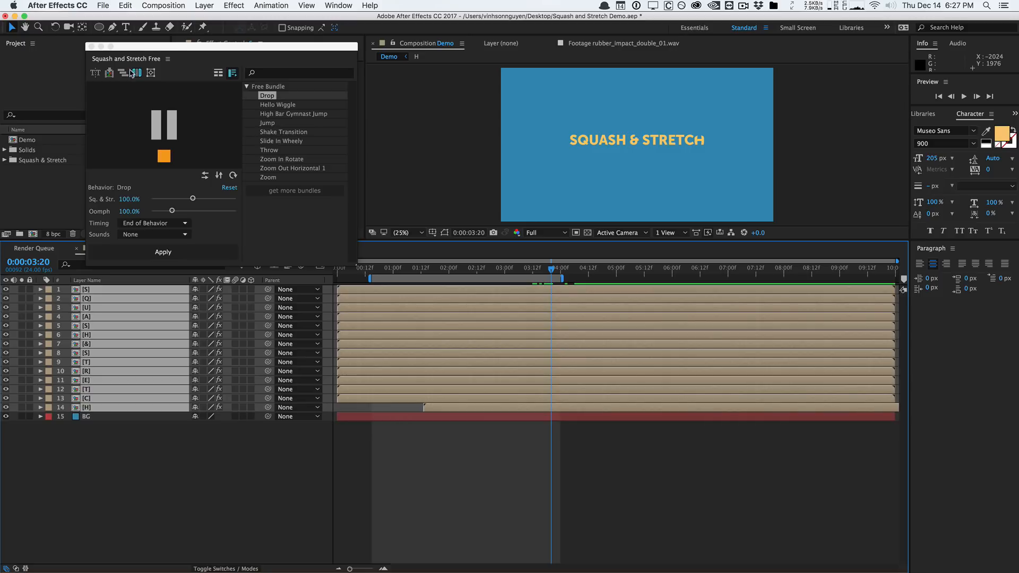
click(137, 72)
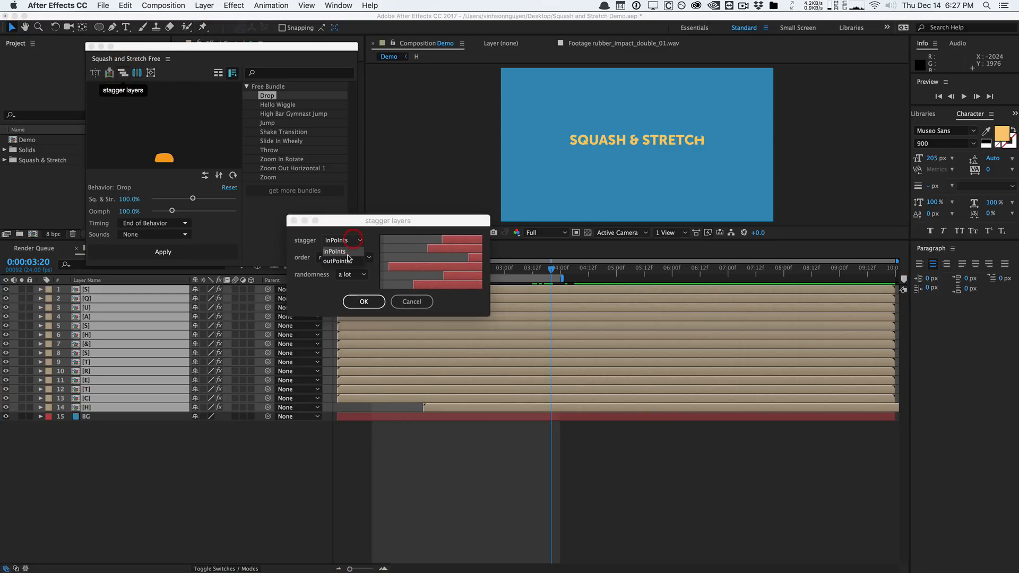
Stagger the letter layers by inPoints in random order so each drops at a different time
click(344, 257)
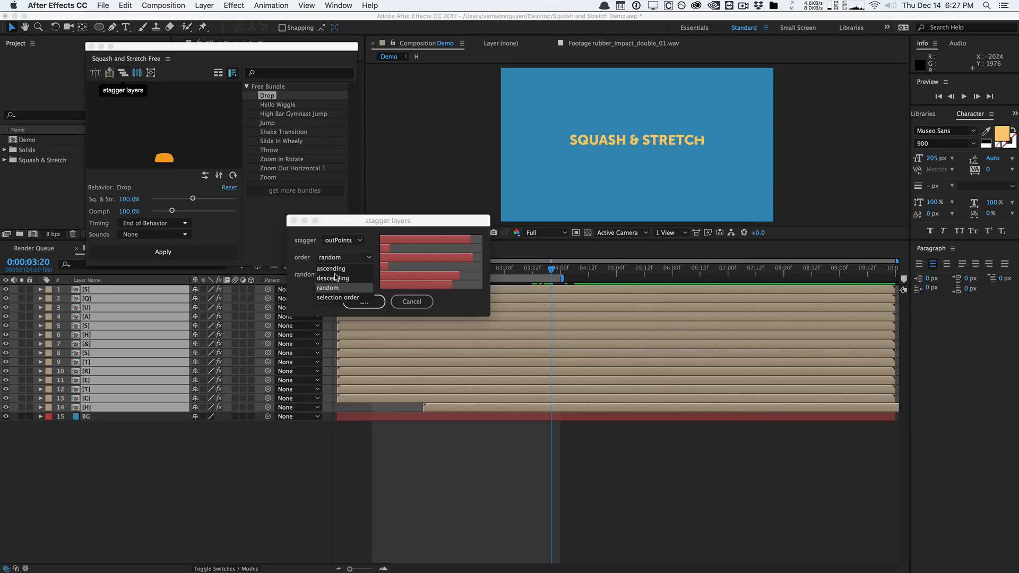
click(328, 287)
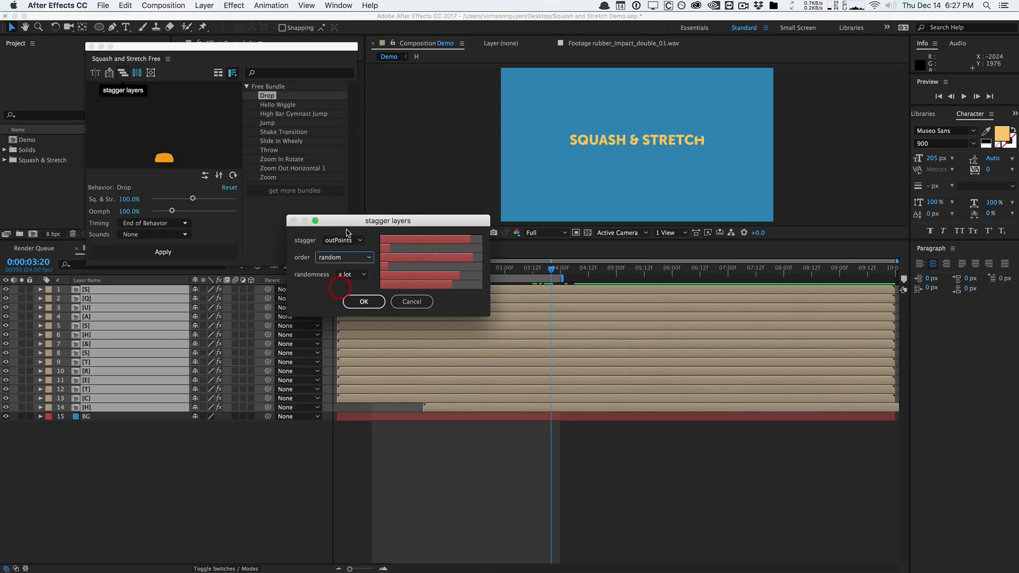
click(343, 240)
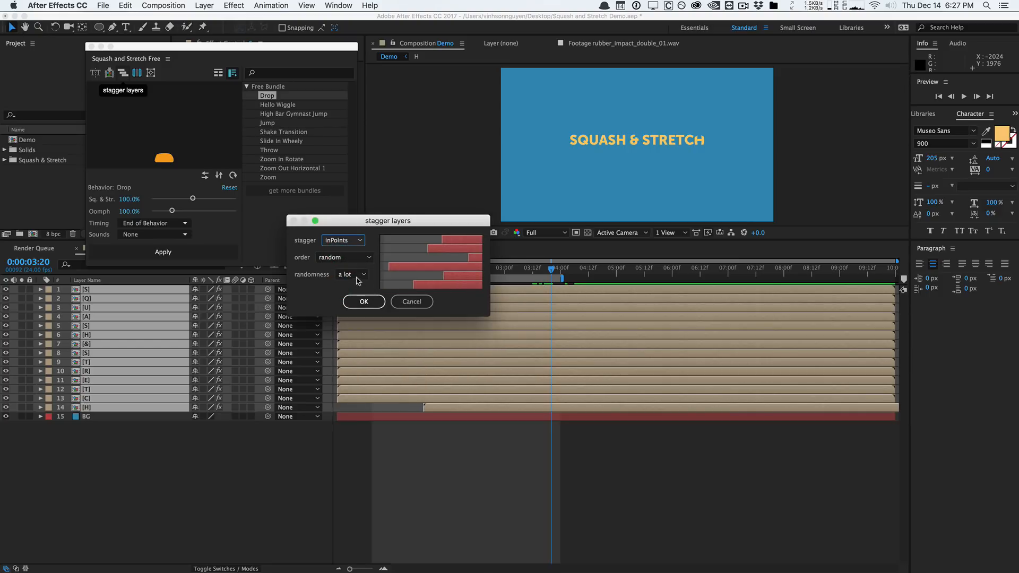
click(352, 274)
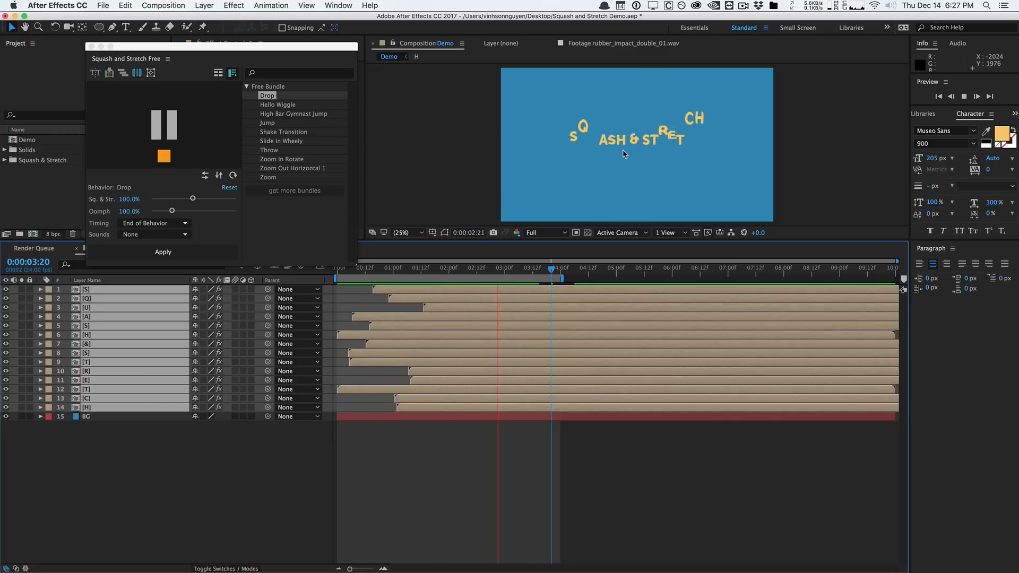
Stop the preview, try the split-text tool and dismiss the free-version limitation notice
click(451, 269)
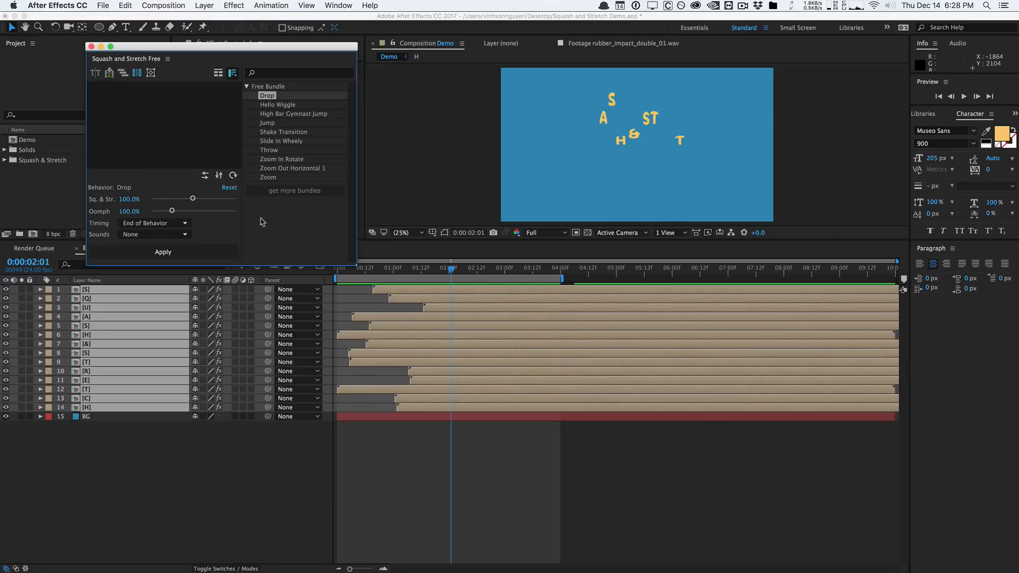
mouse_move(94, 73)
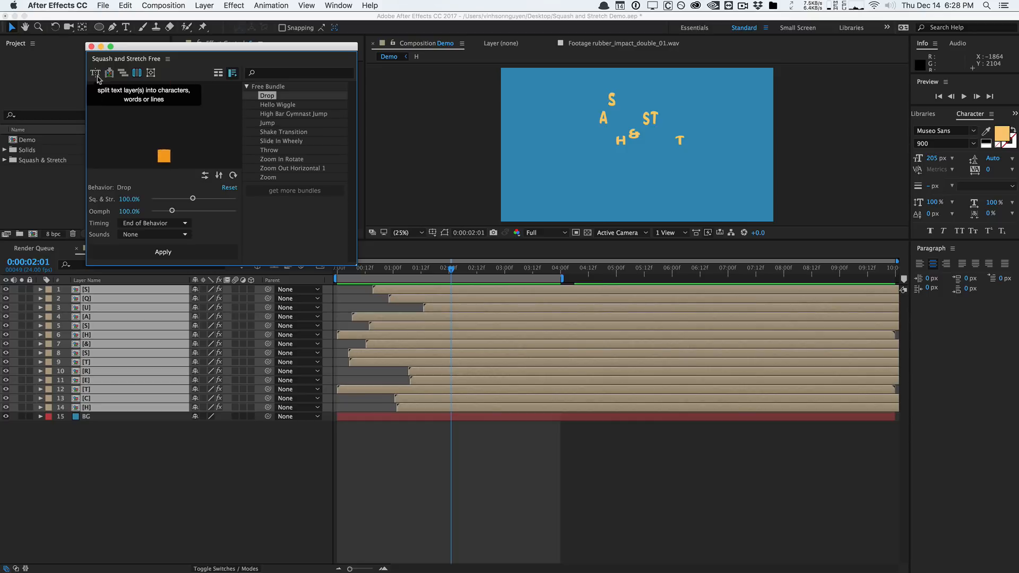
click(96, 72)
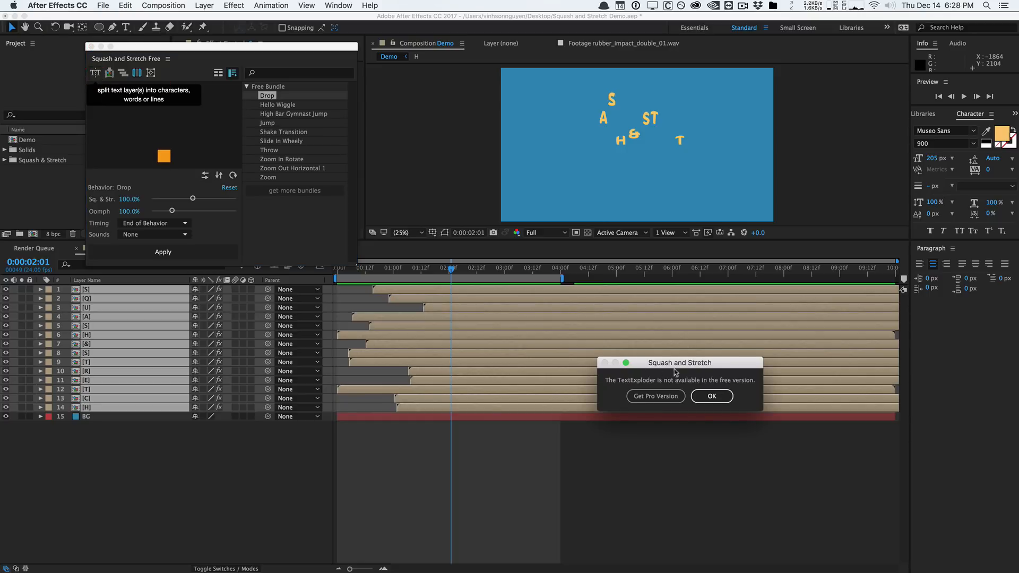
click(711, 396)
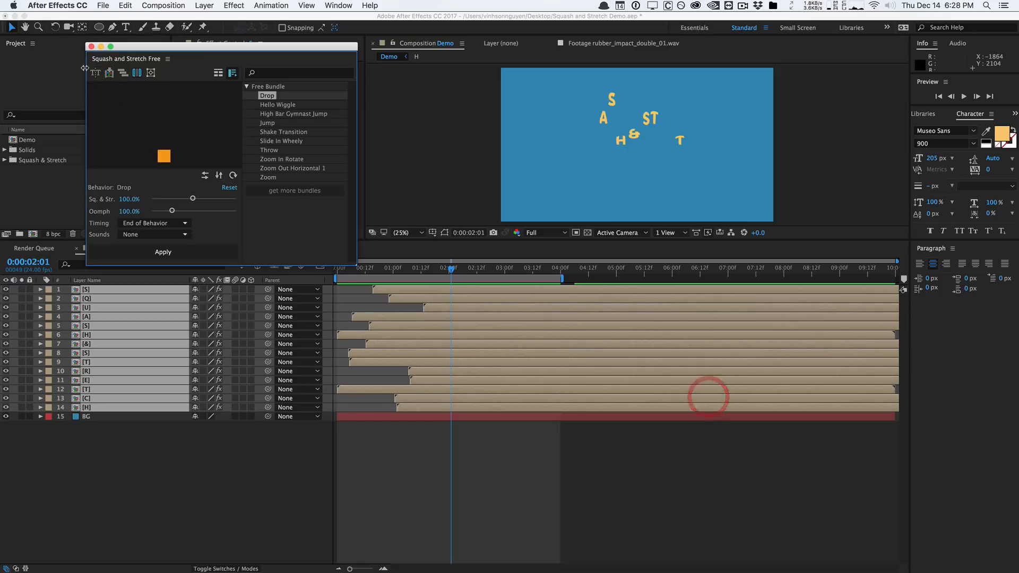
mouse_move(110, 72)
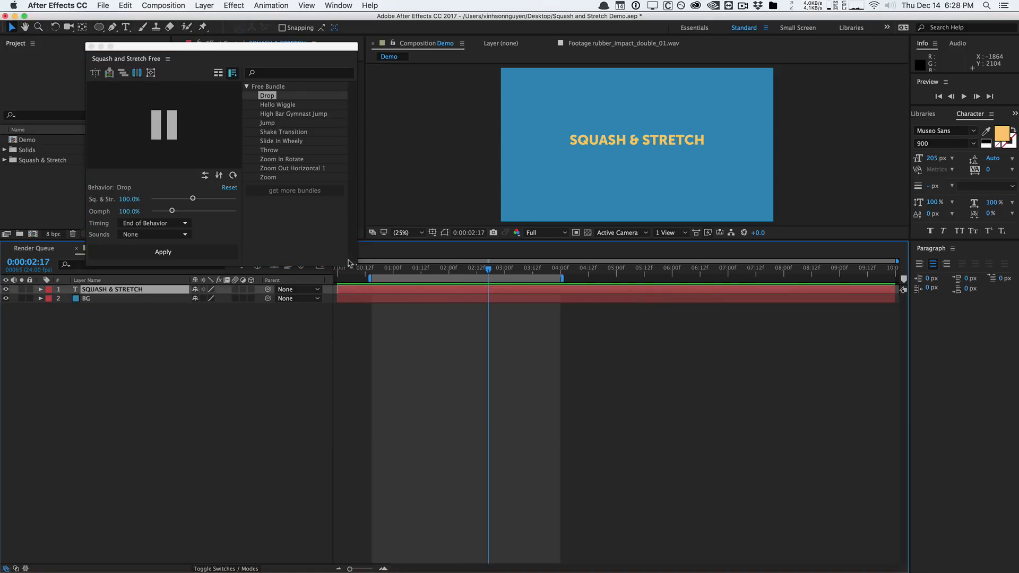
Pre-compose the title layer into a new composition named 'Text Comp'
click(203, 5)
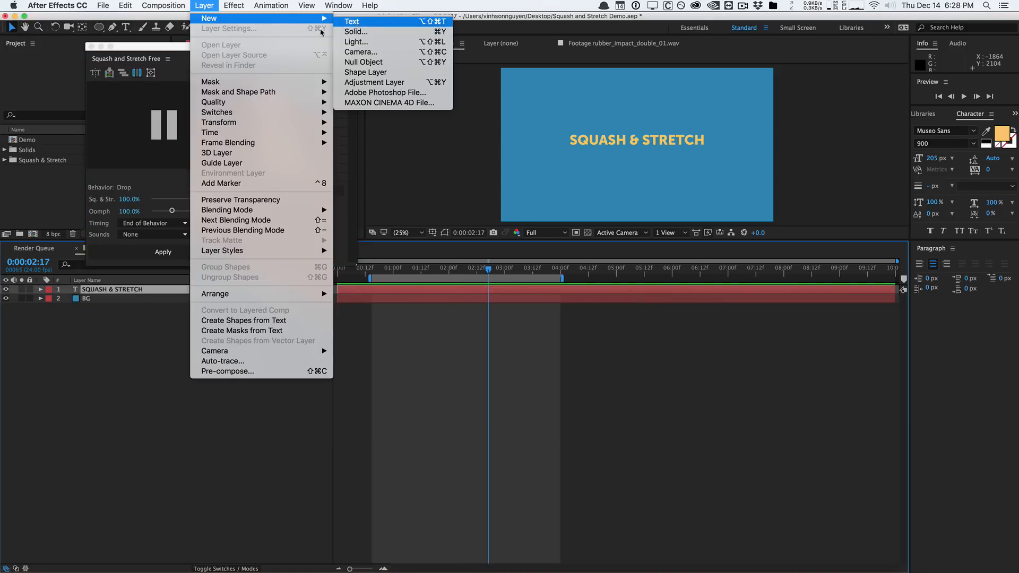
click(227, 372)
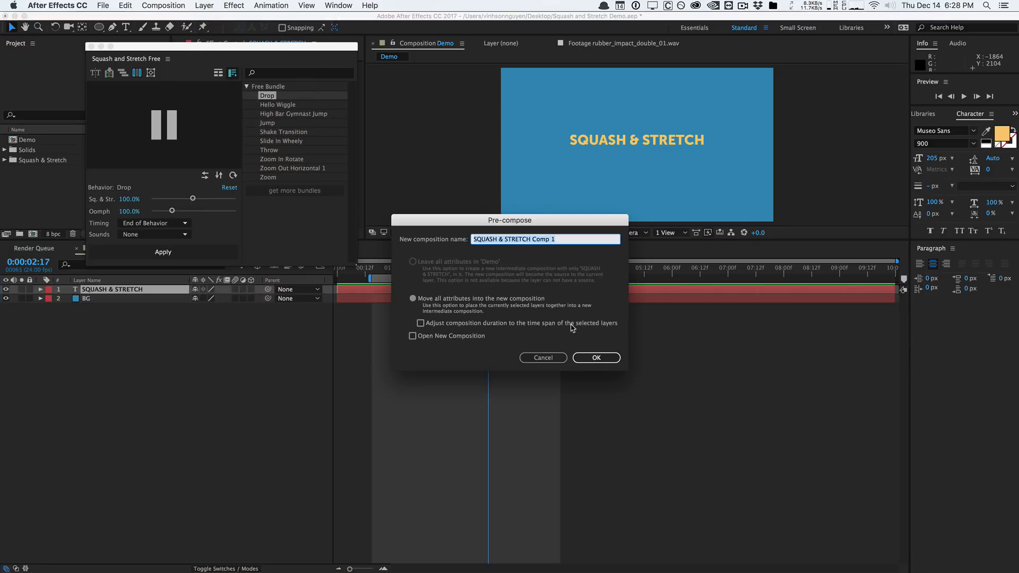
text(Text Comp)
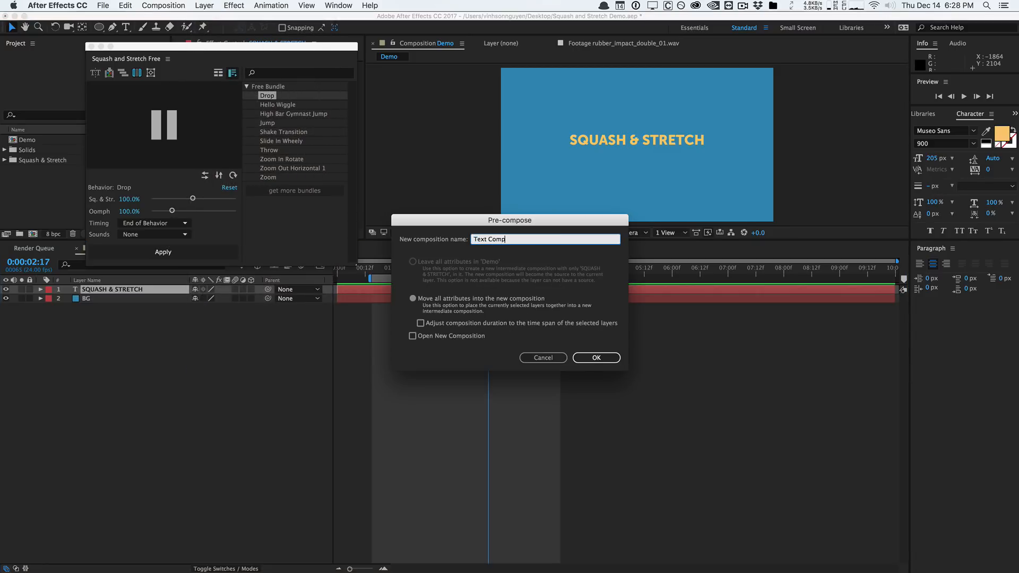
click(595, 357)
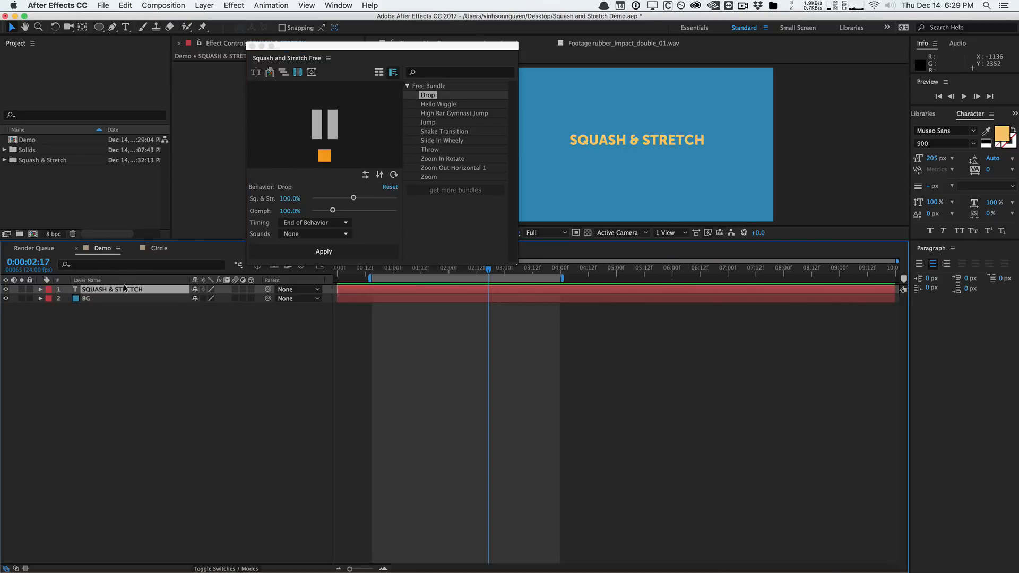
mouse_move(269, 73)
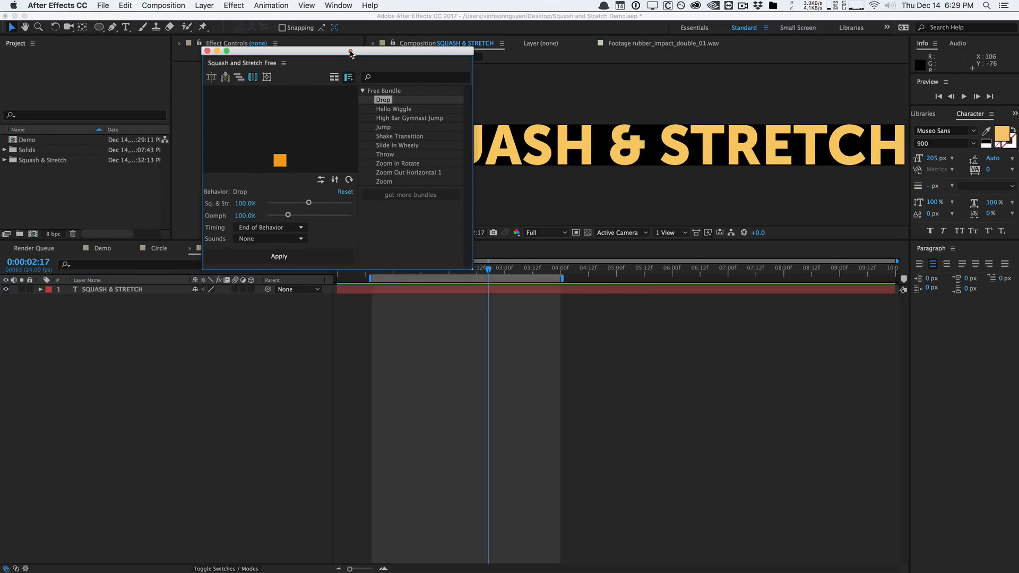
click(158, 247)
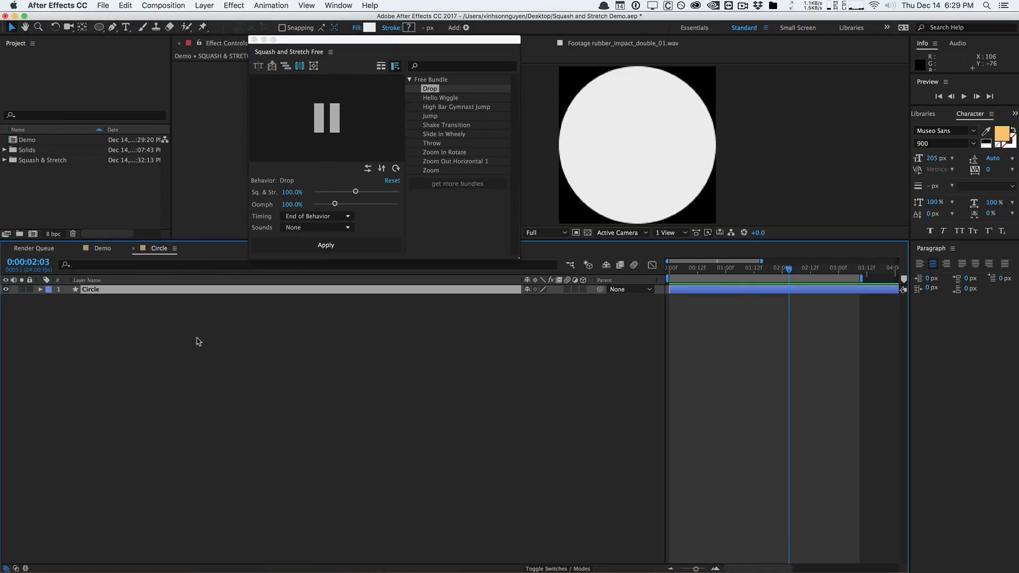
click(102, 249)
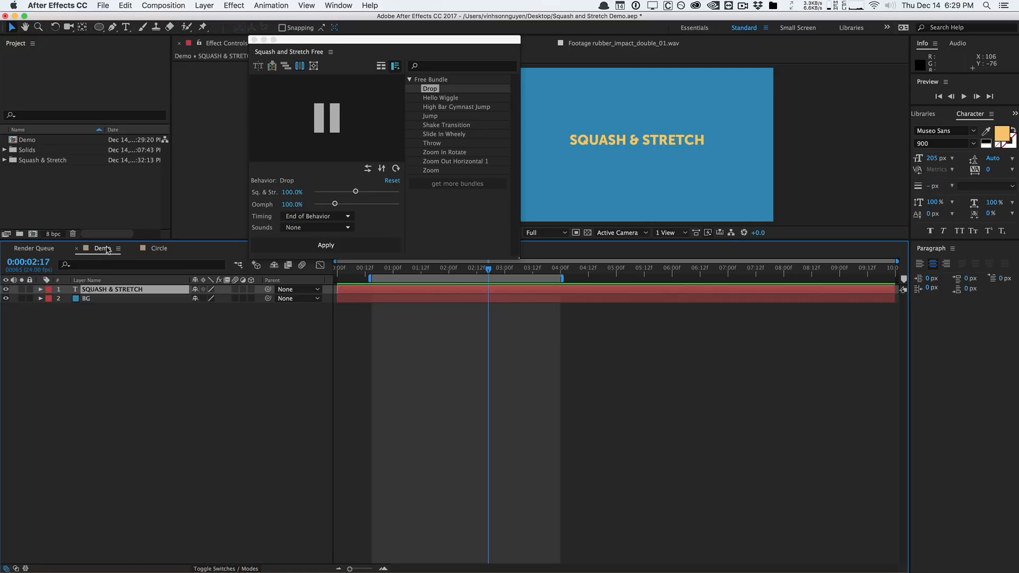
mouse_move(285, 66)
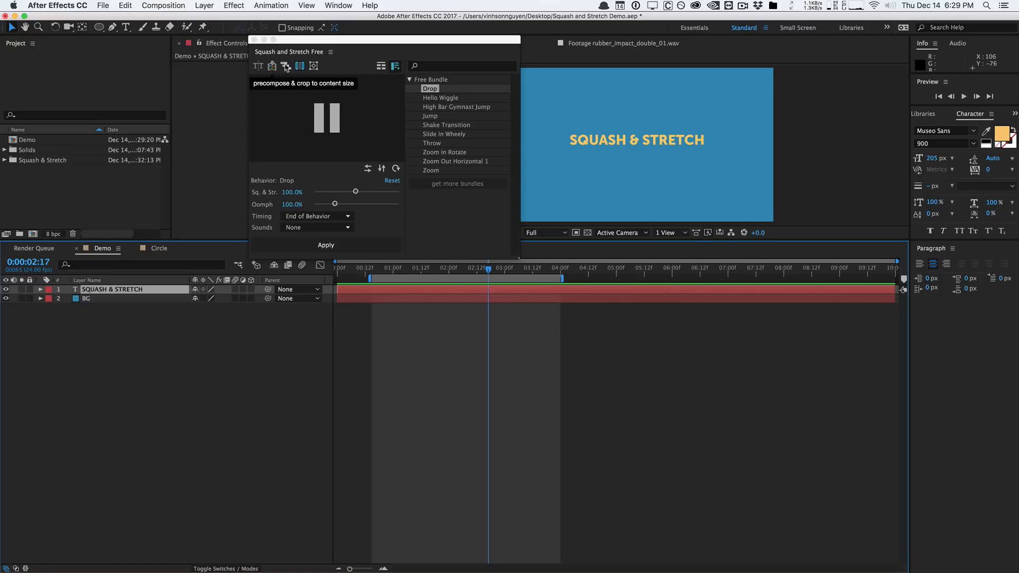
mouse_move(314, 66)
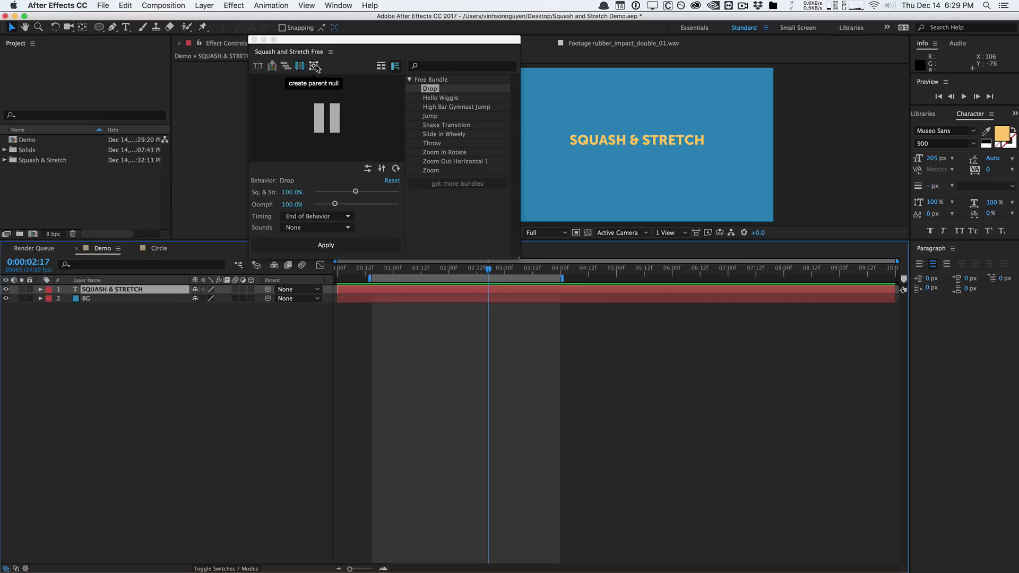
mouse_move(327, 57)
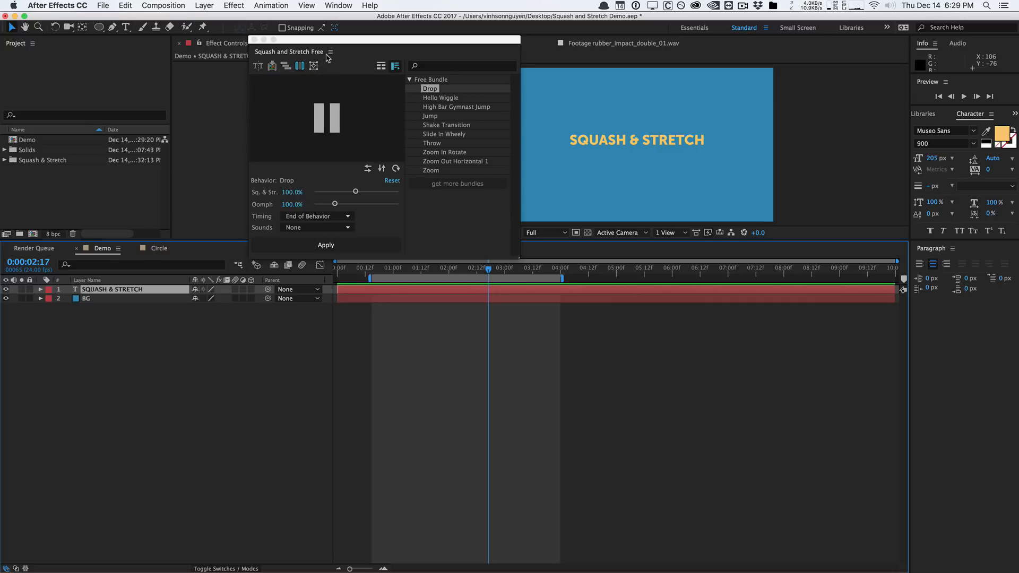
Review the Free panel's Preferences, then bring up the Squash and Stretch Pro panel
click(330, 52)
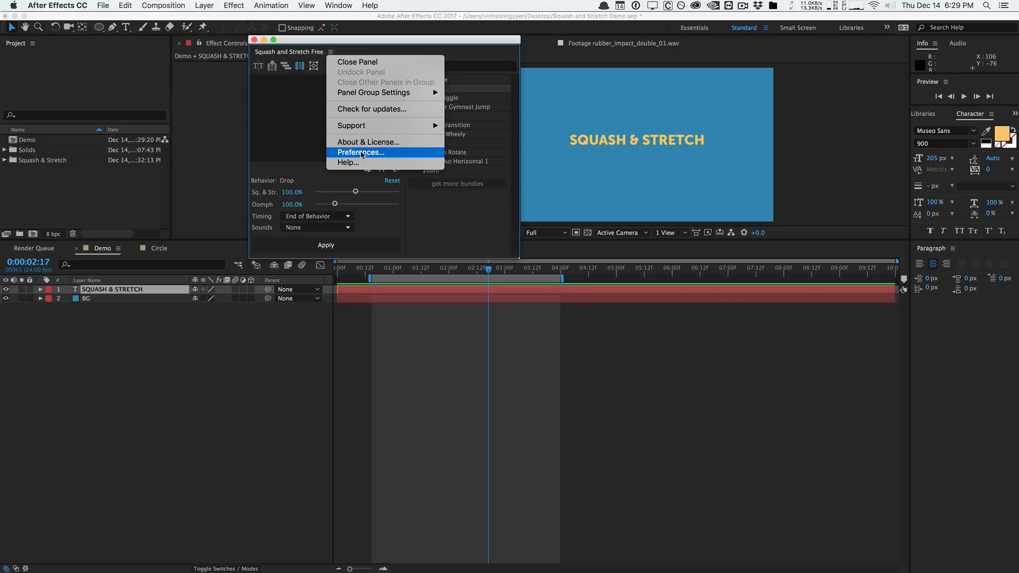
click(361, 152)
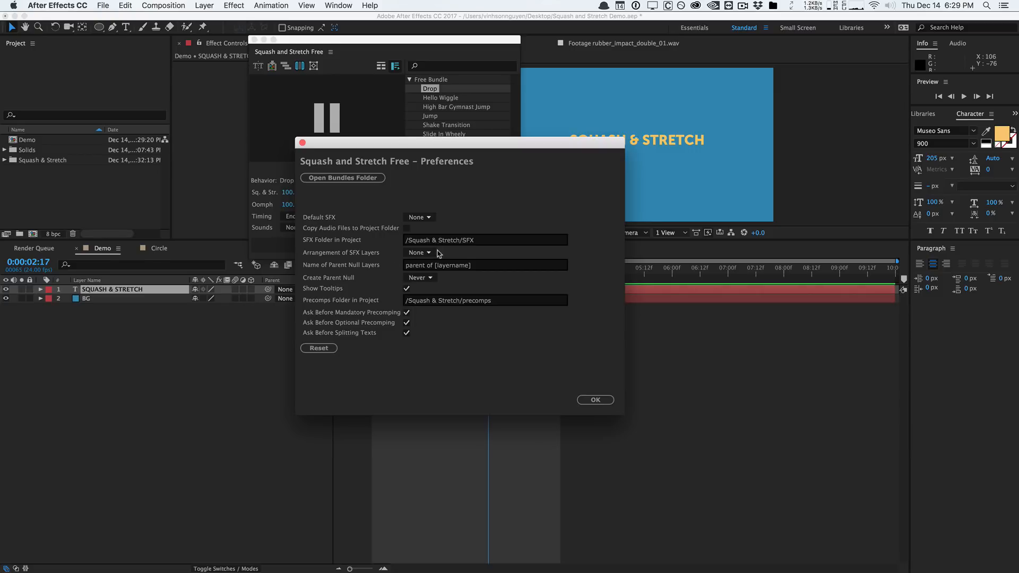
click(419, 252)
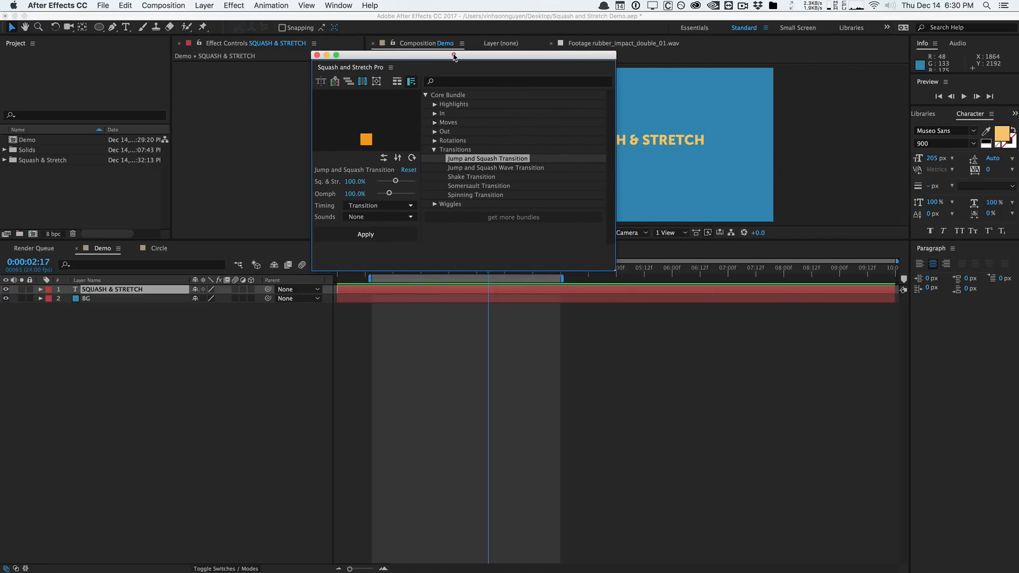
Reposition the Pro panel and browse the Transitions and Wiggles behaviour groups
drag(454, 57, 453, 119)
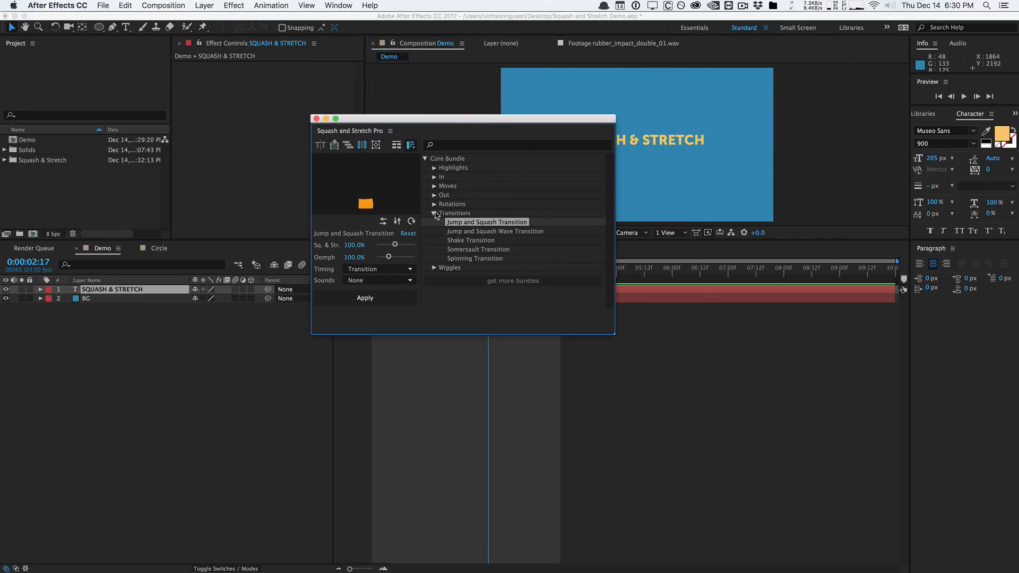
click(434, 212)
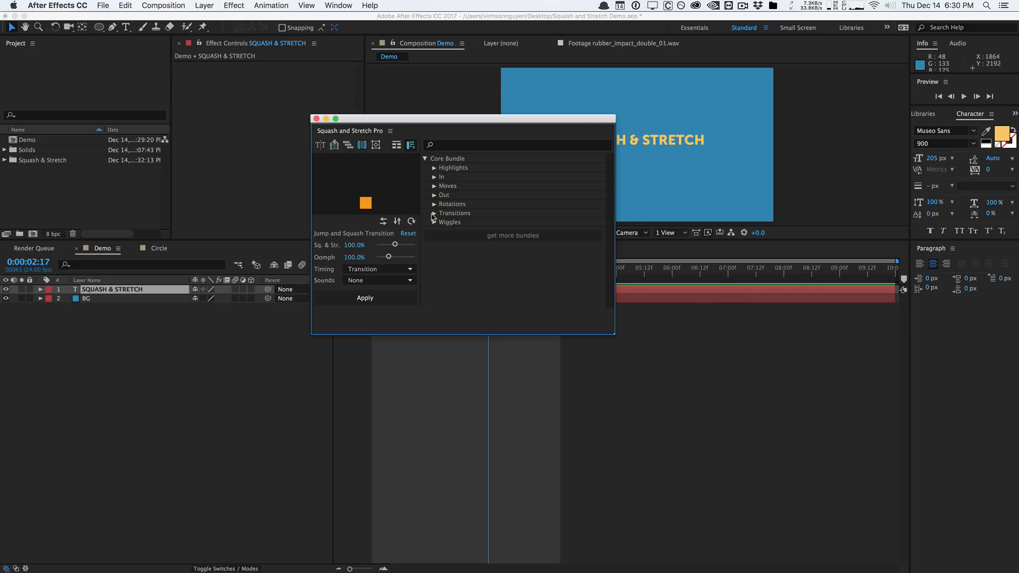
click(449, 222)
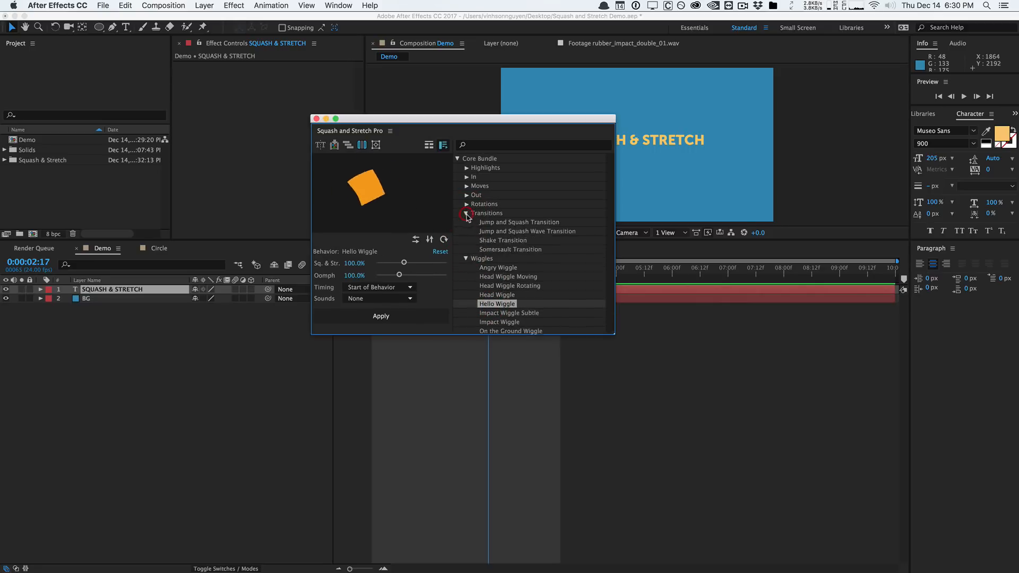
click(540, 258)
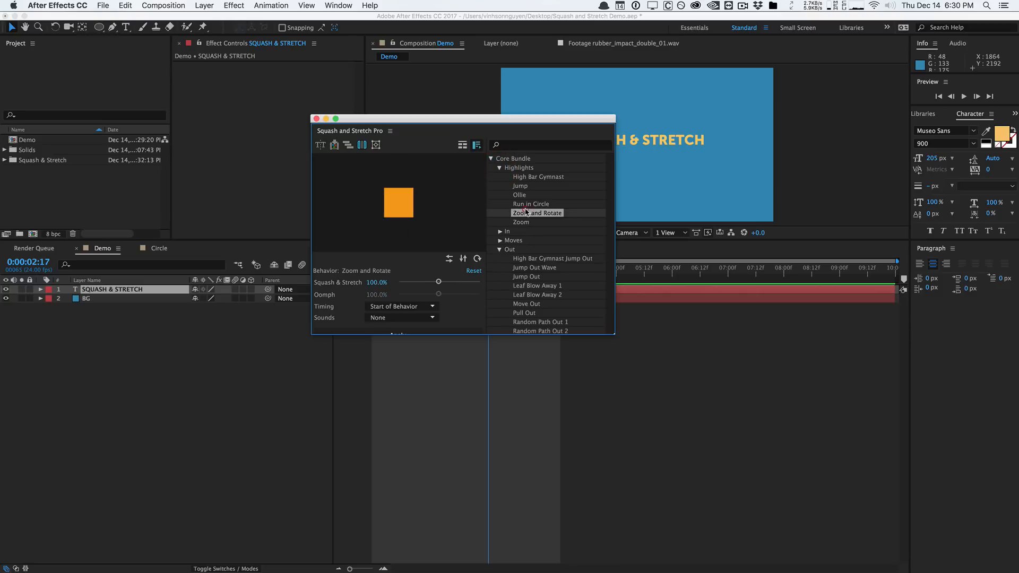
Choose the Ollie behaviour, expand the In and Moves groups and enlarge the panel
click(519, 194)
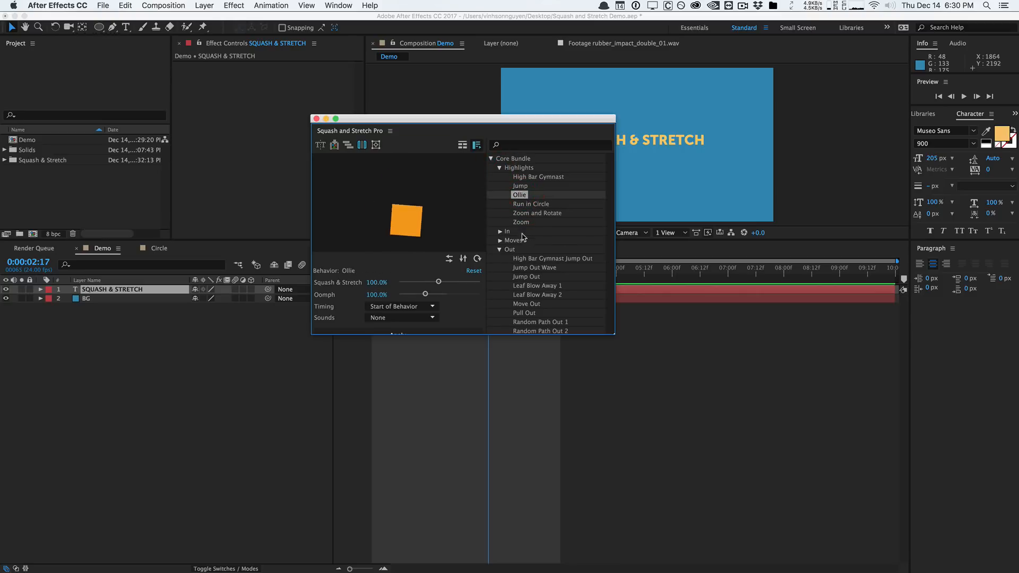
click(507, 232)
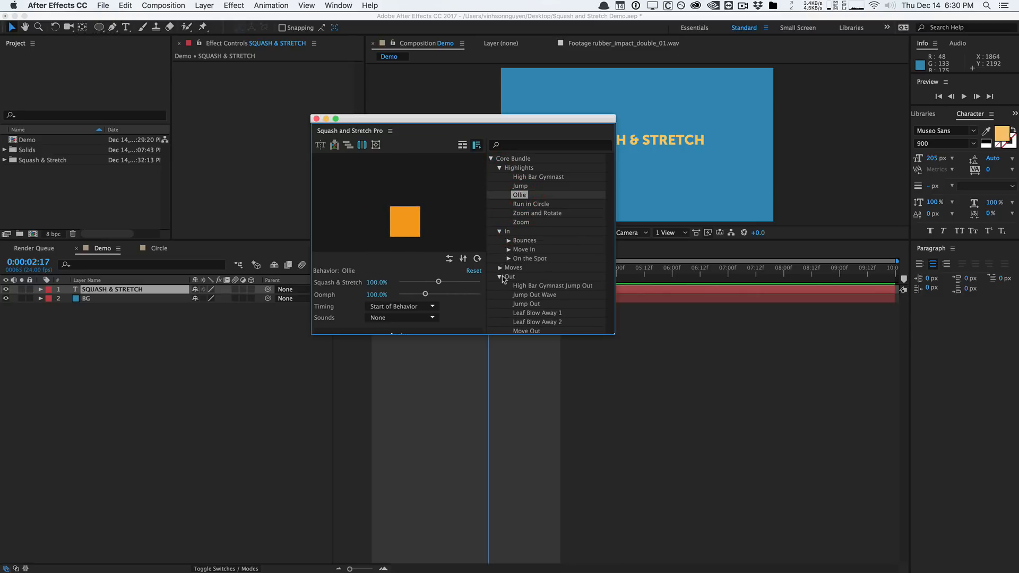
click(514, 267)
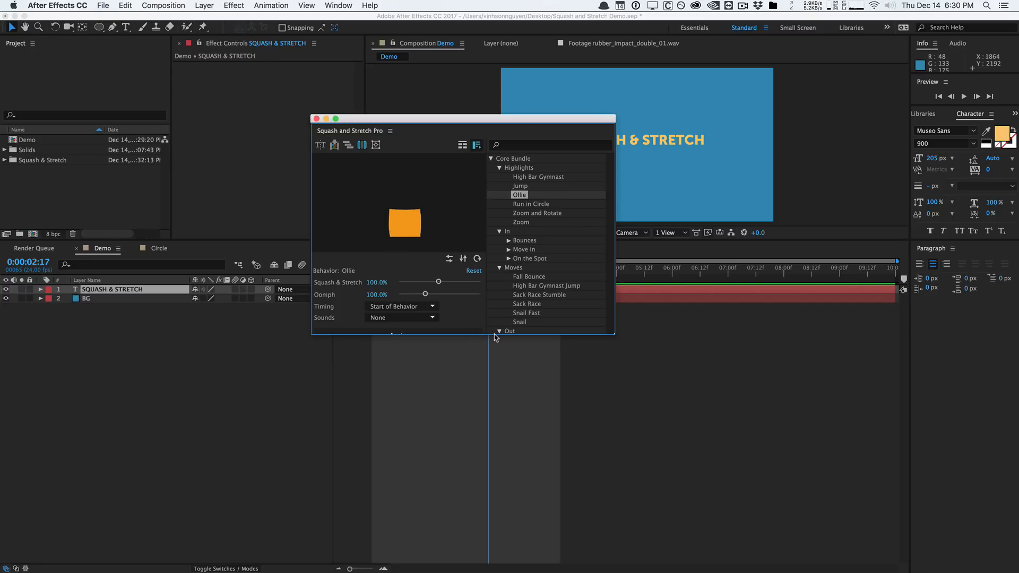
click(507, 331)
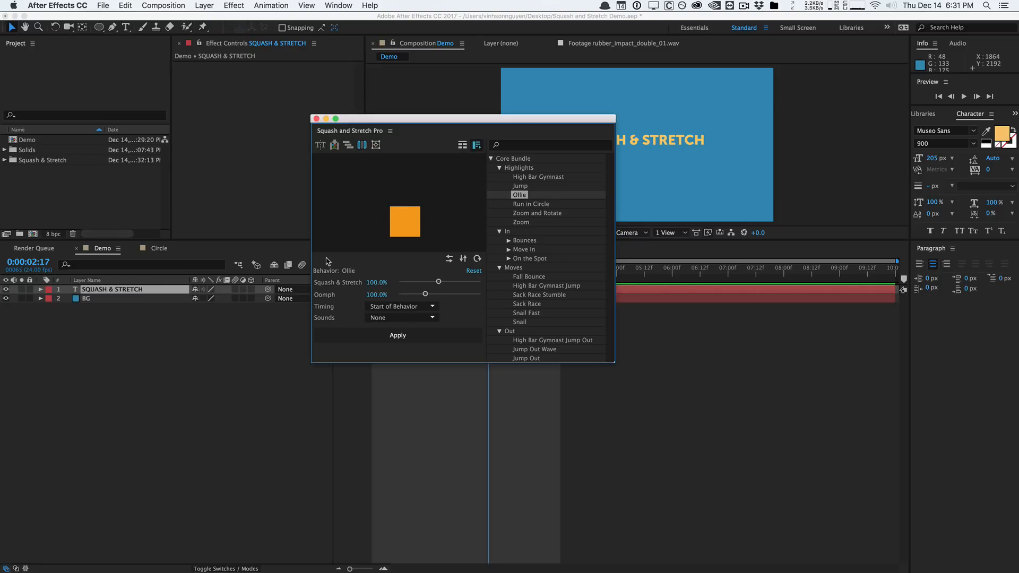
mouse_move(460, 264)
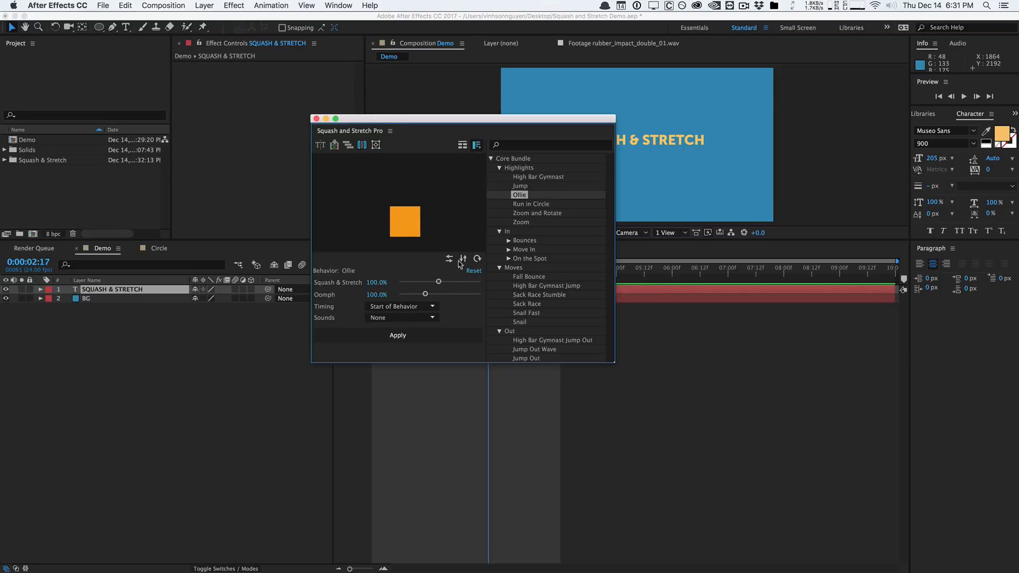
mouse_move(447, 259)
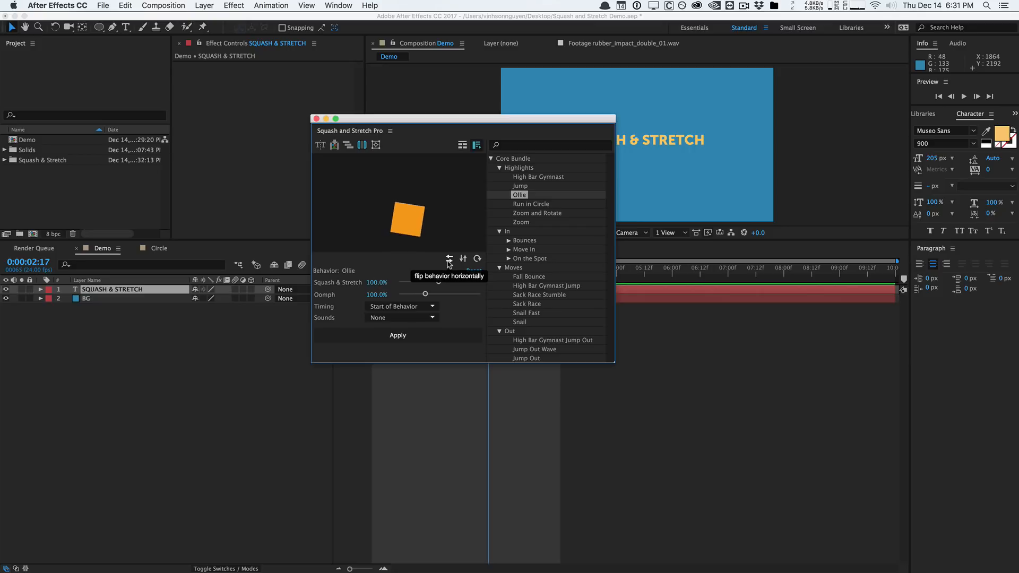
Flip the Ollie behaviour horizontally and rotate its direction twice
click(447, 259)
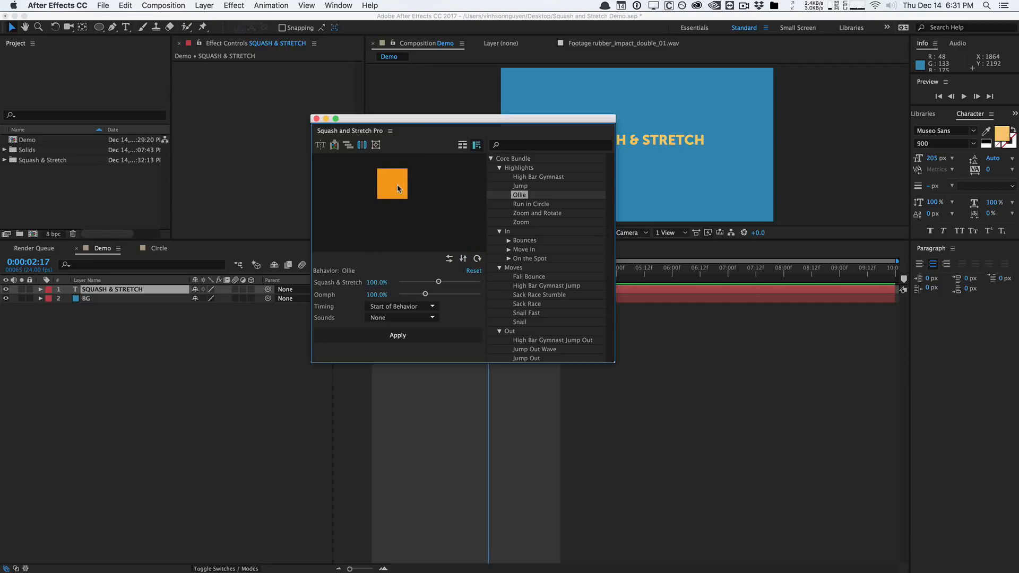
mouse_move(477, 259)
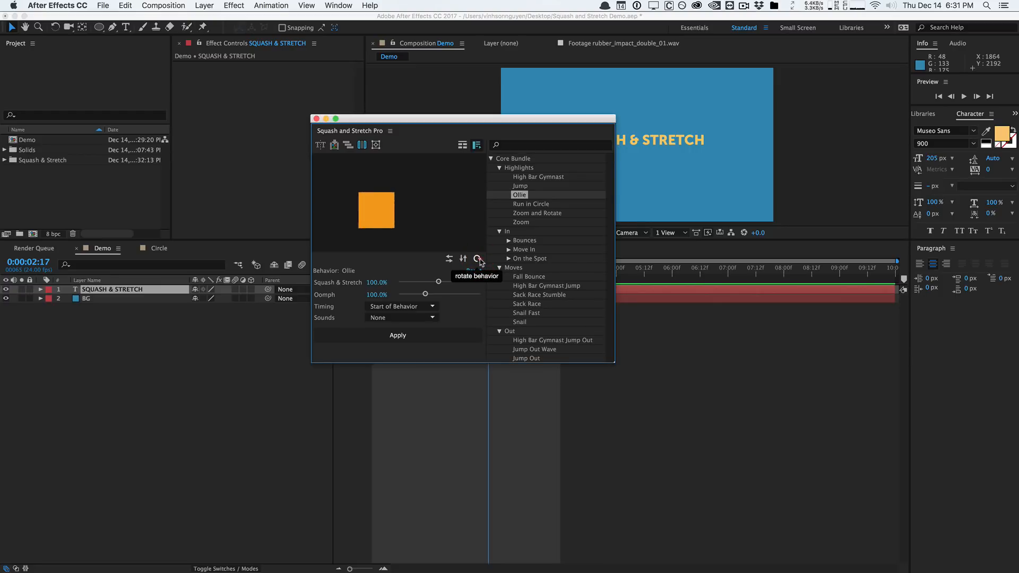
click(479, 259)
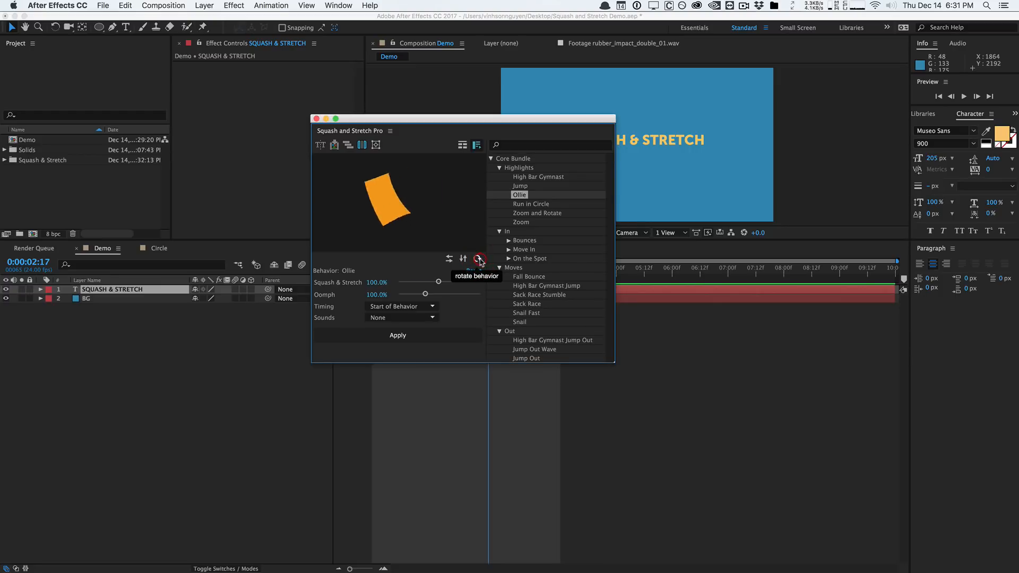
click(477, 259)
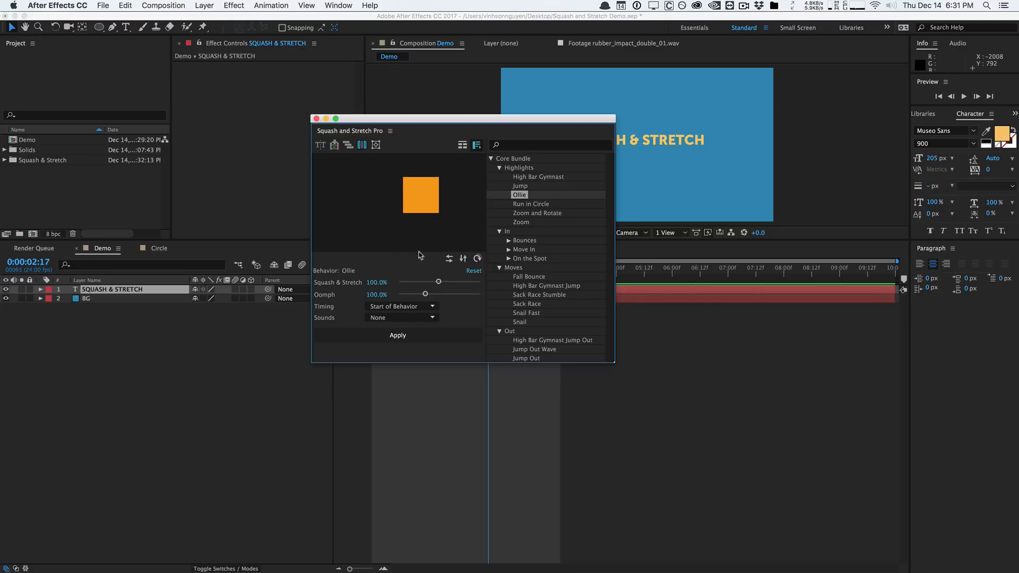
mouse_move(420, 200)
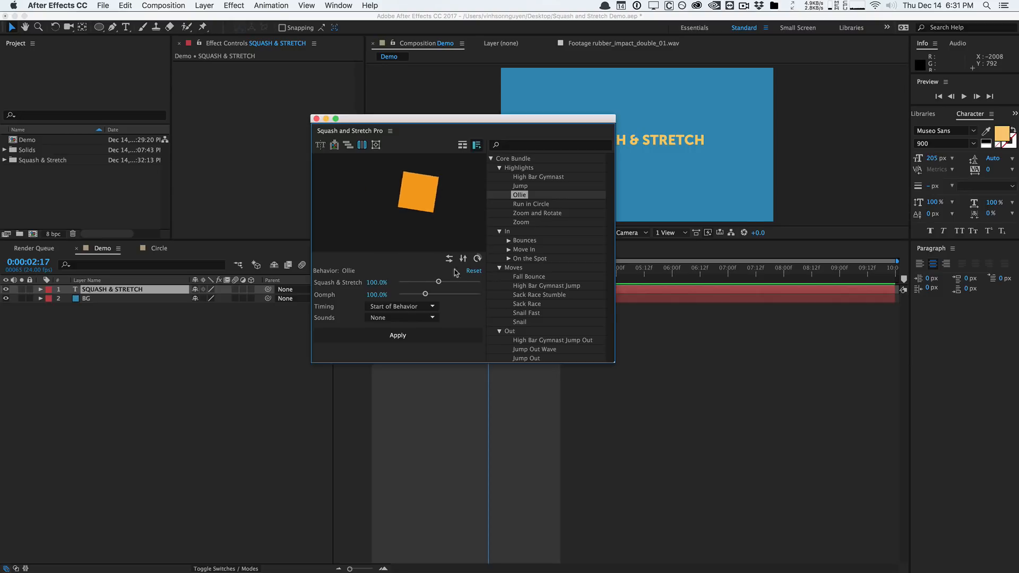
mouse_move(463, 146)
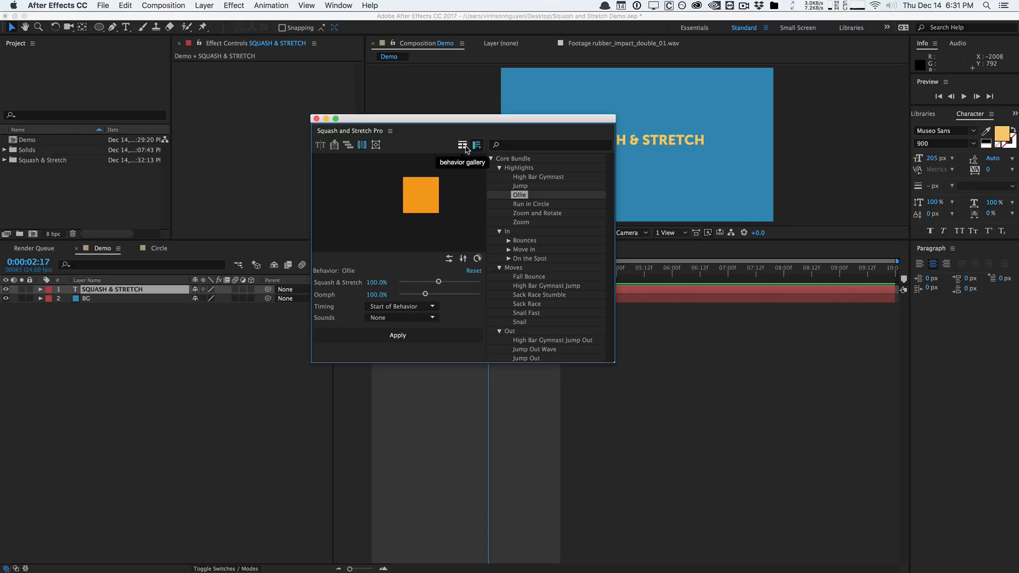
Bring up the behaviour gallery and scroll through its animated previews
click(463, 146)
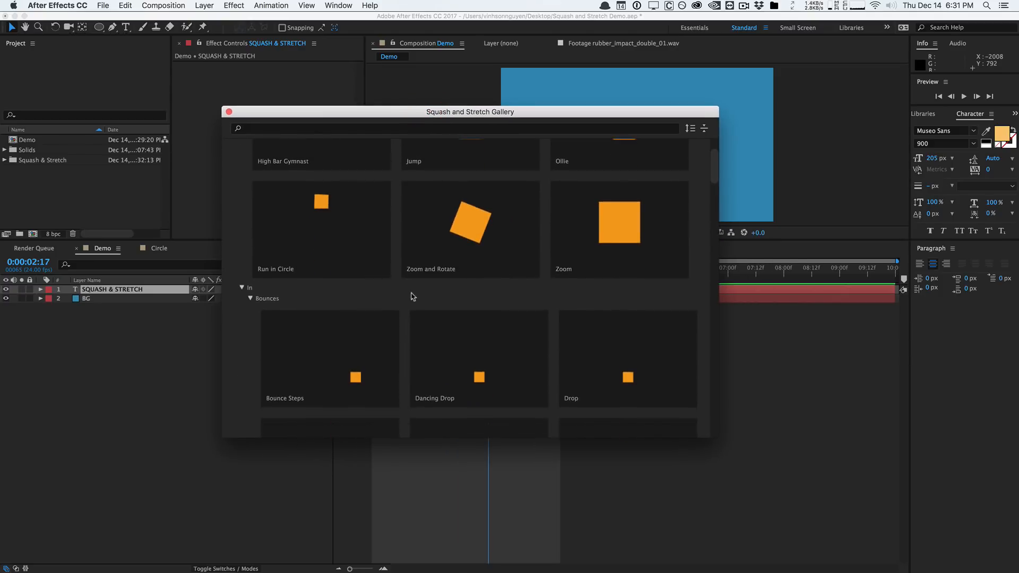
scroll(down, 3)
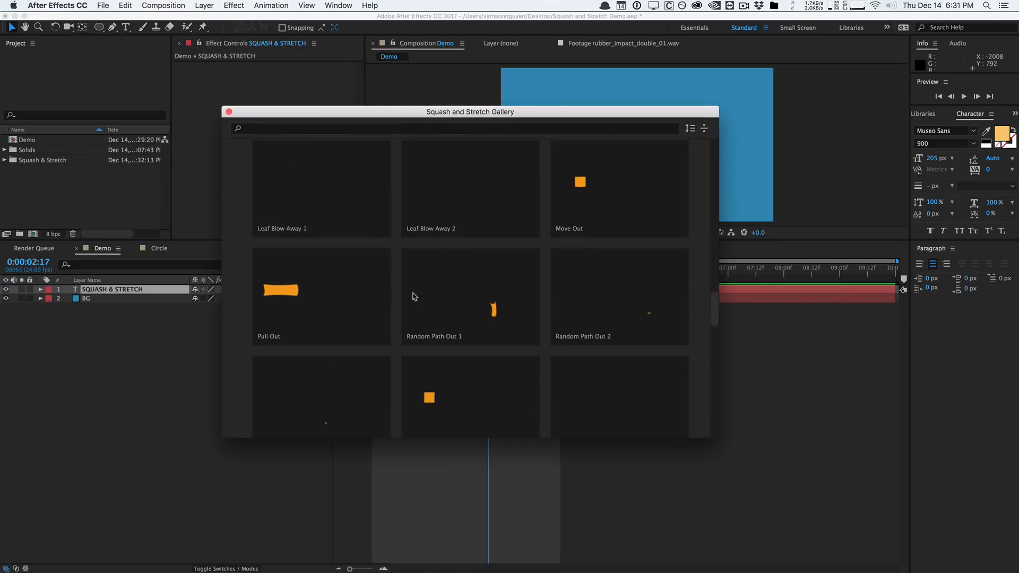
scroll(up, 3)
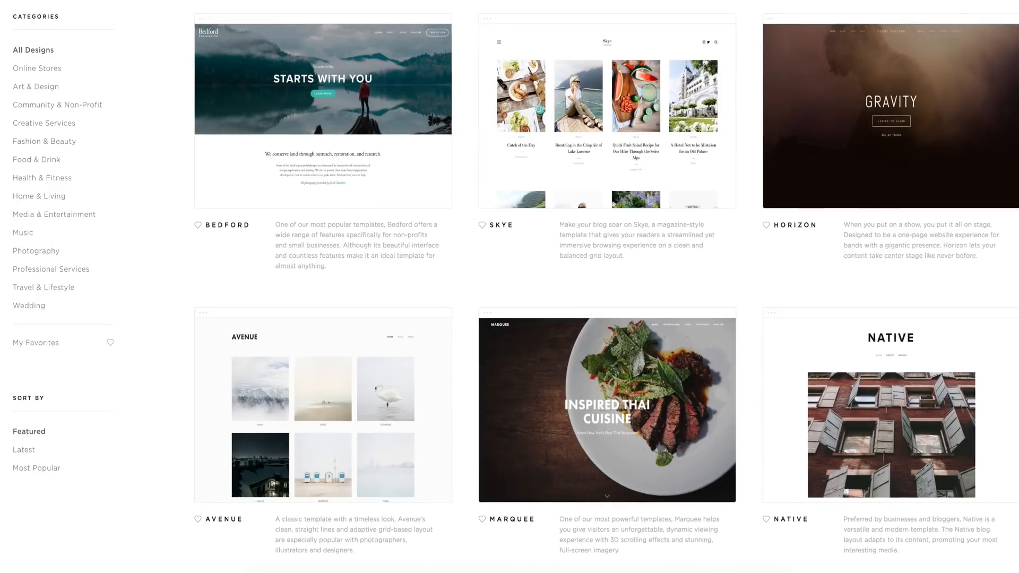
Browse the Online Stores templates and edit the Bedford template's Page Content block
click(37, 67)
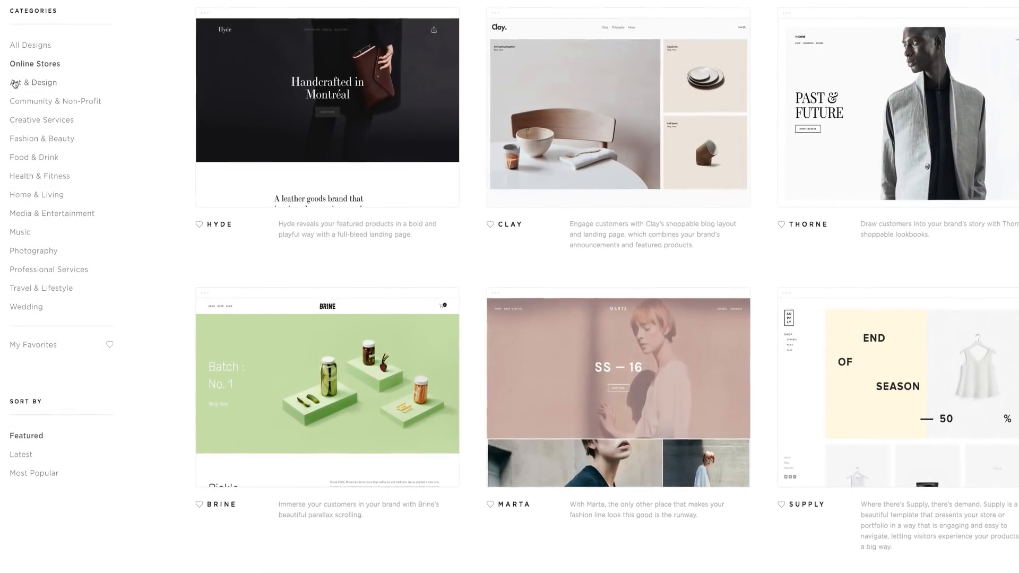
click(33, 79)
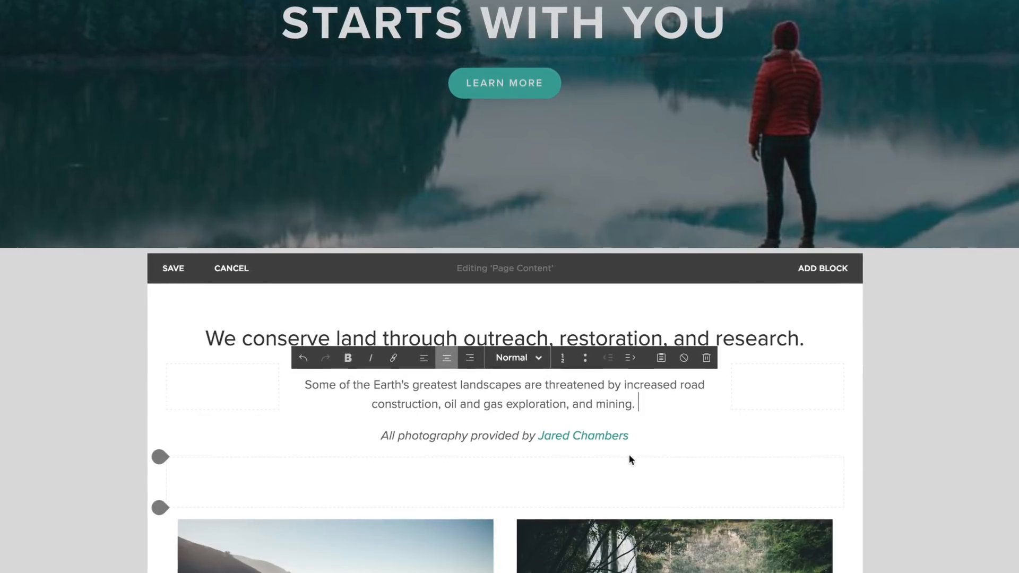
click(582, 435)
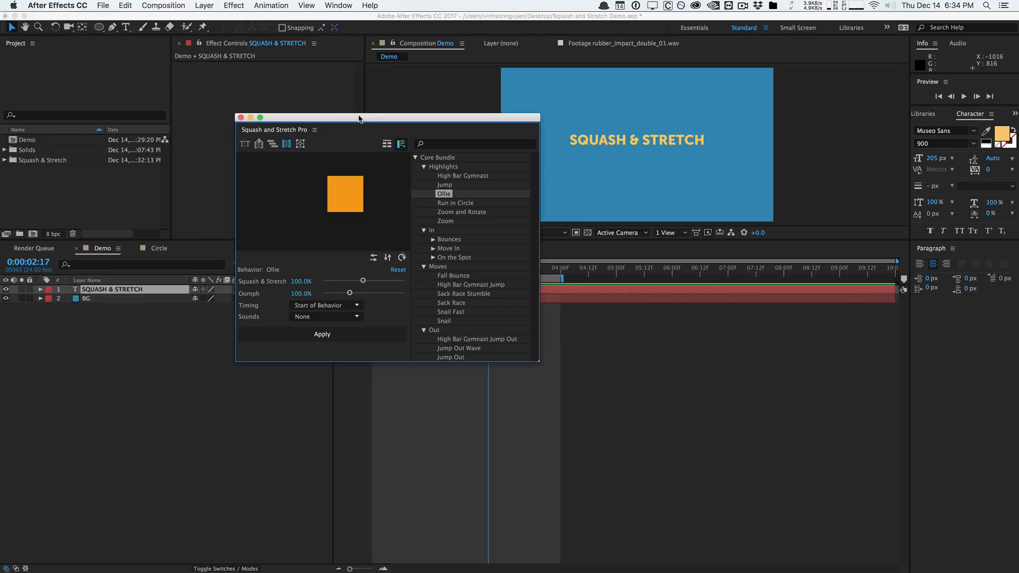
Move the Squash and Stretch Pro panel left with Ollie still chosen
drag(357, 118, 300, 118)
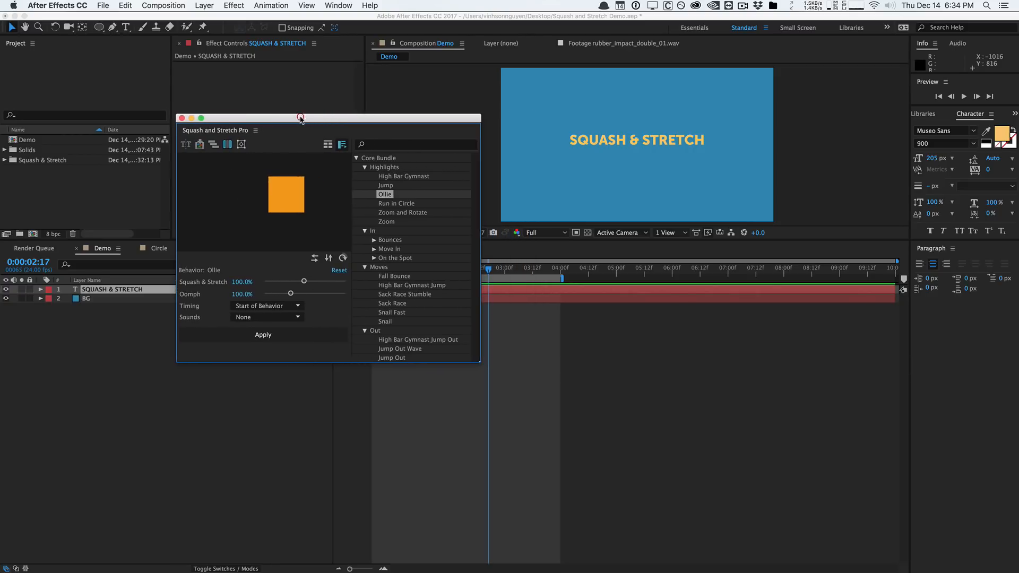